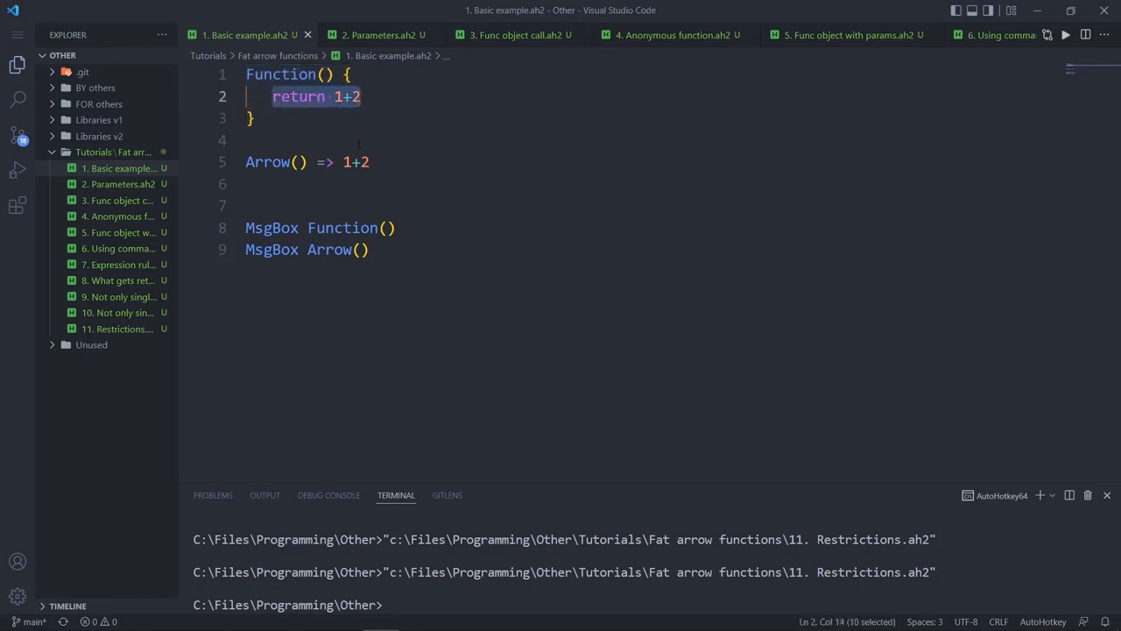
Review the return statement and MsgBox Function call in the basic example script
left_click(370, 161)
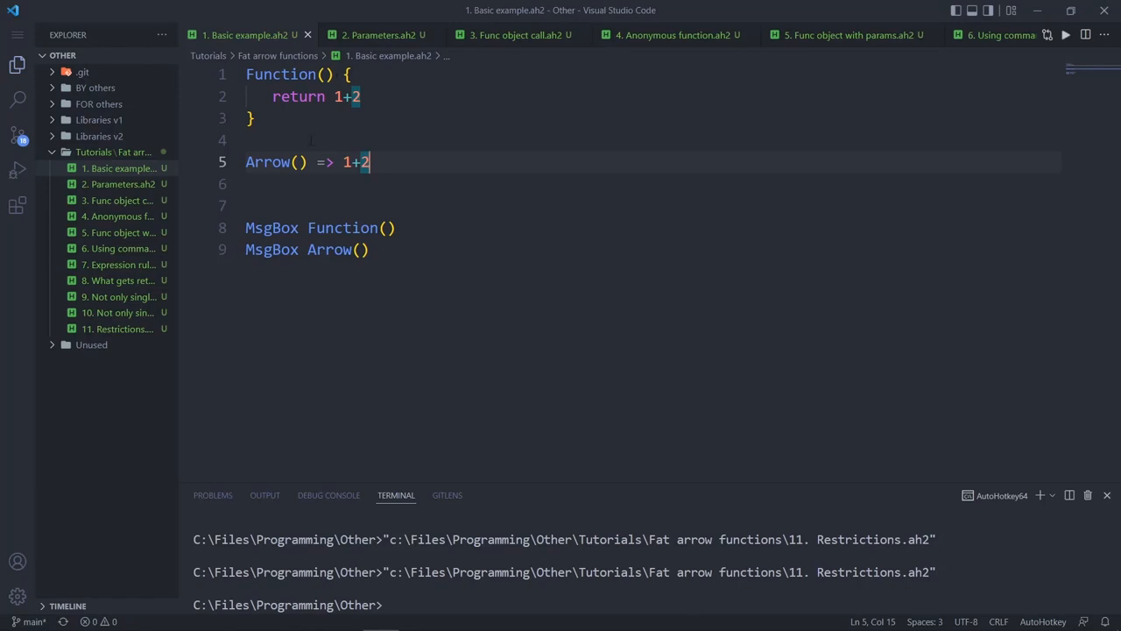
double_click(298, 96)
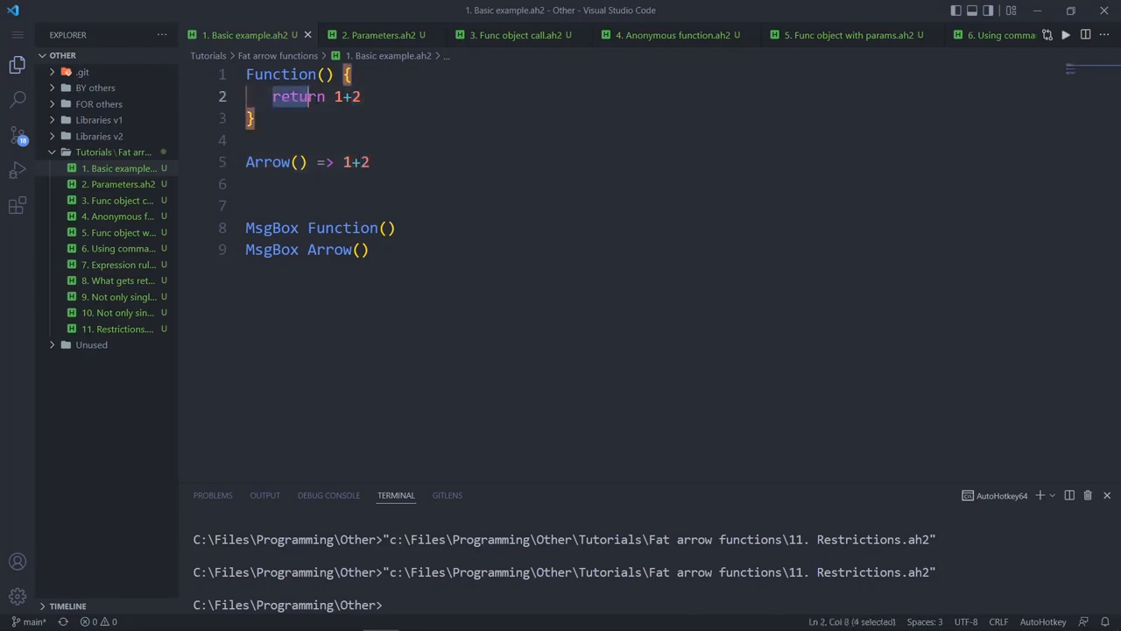
left_click(319, 161)
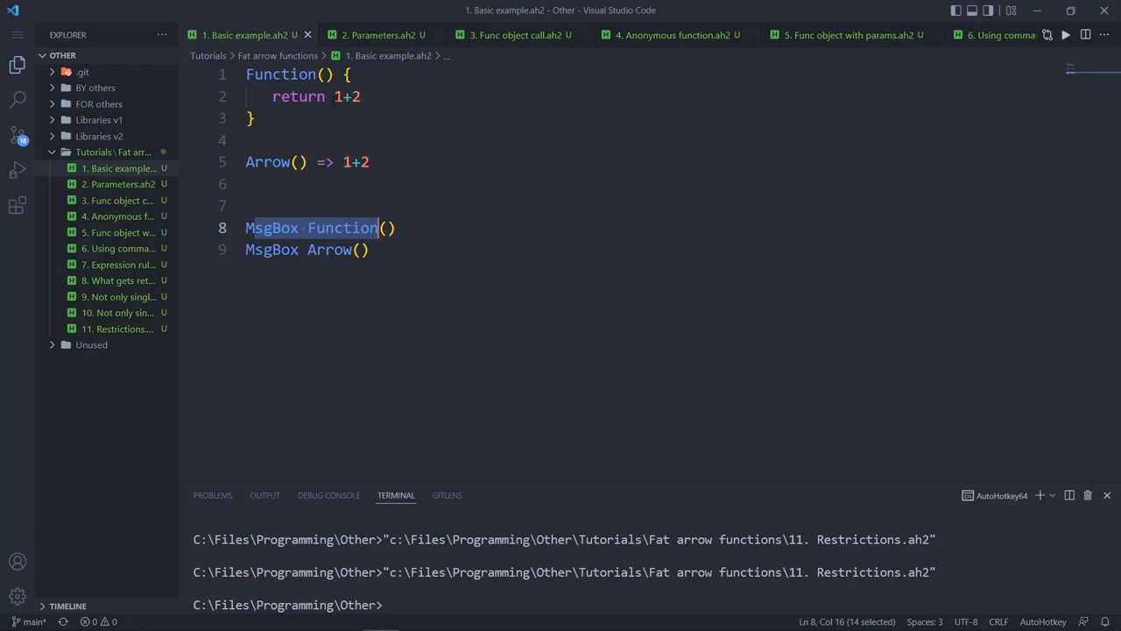
Run the basic example script and dismiss its result of 3, moving on to the Parameters script
left_click(350, 203)
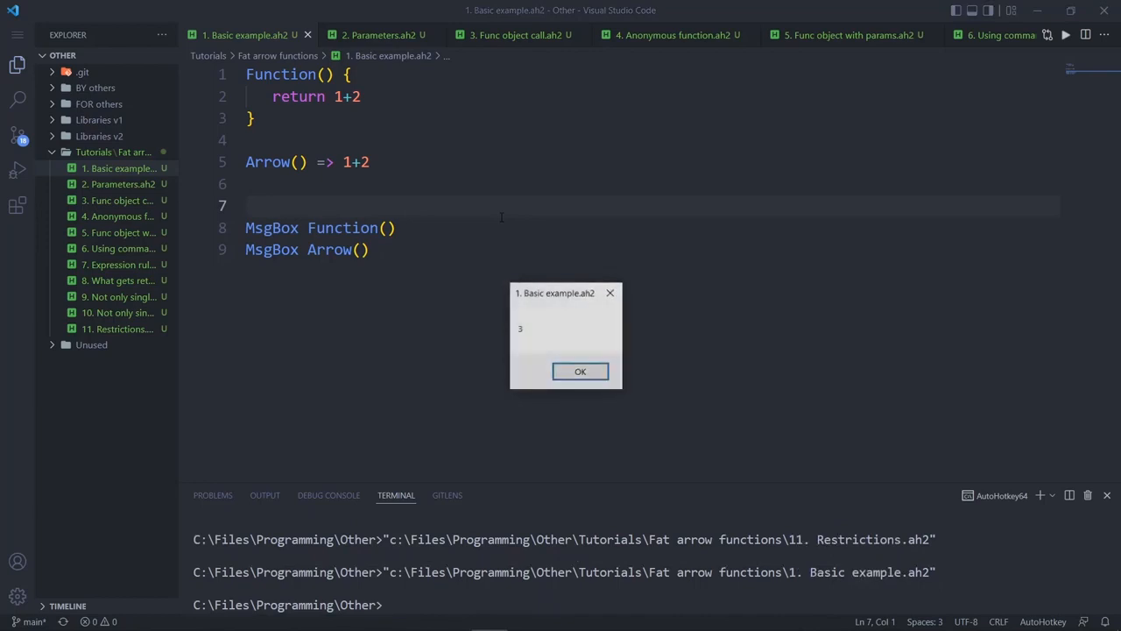
left_click(580, 371)
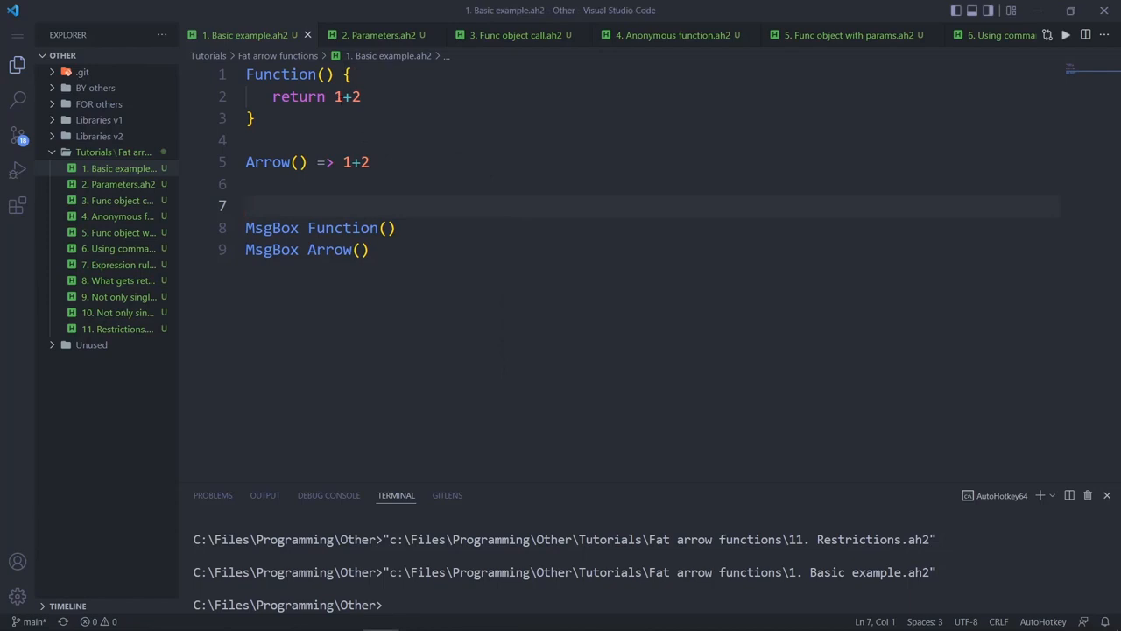
left_click(378, 35)
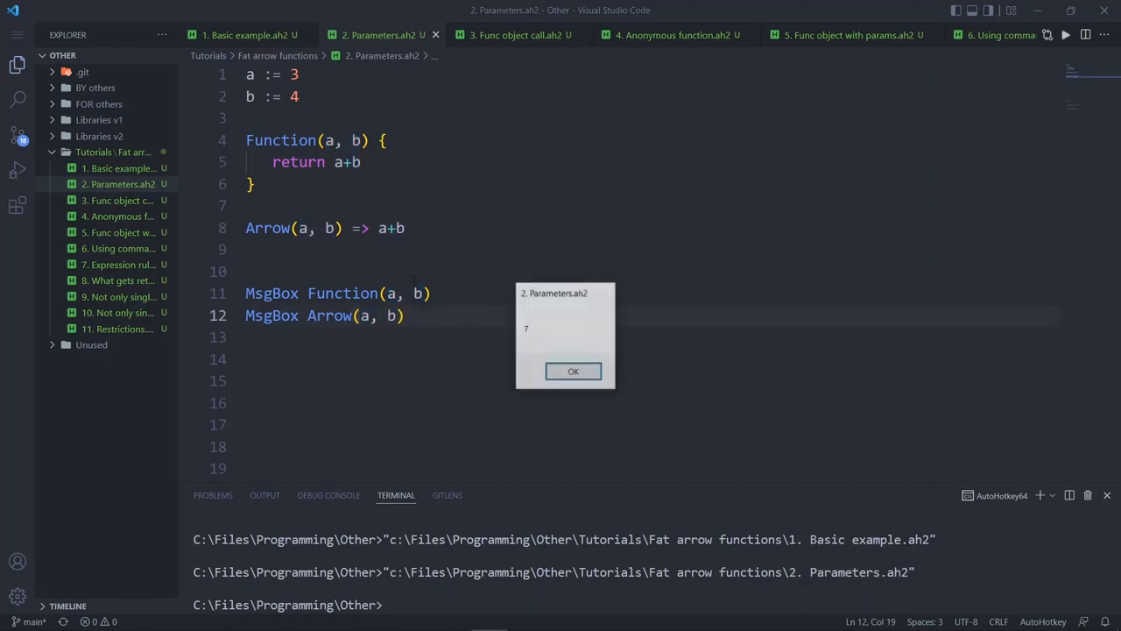
Dismiss the Parameters result of 7 and move to the Func object call script
left_click(573, 371)
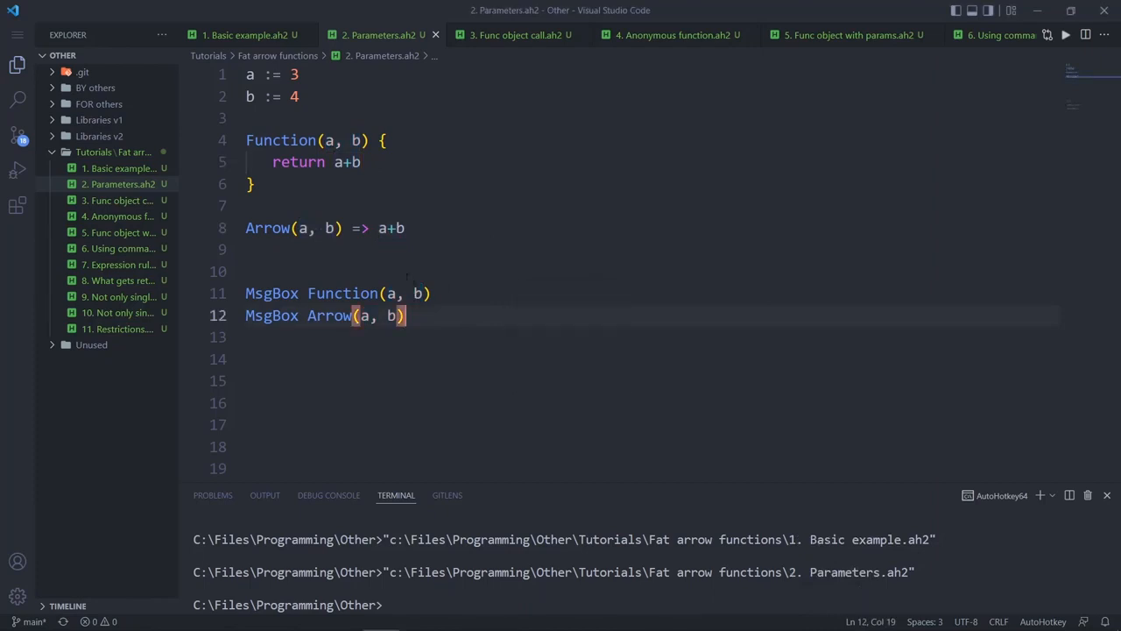
left_click(516, 36)
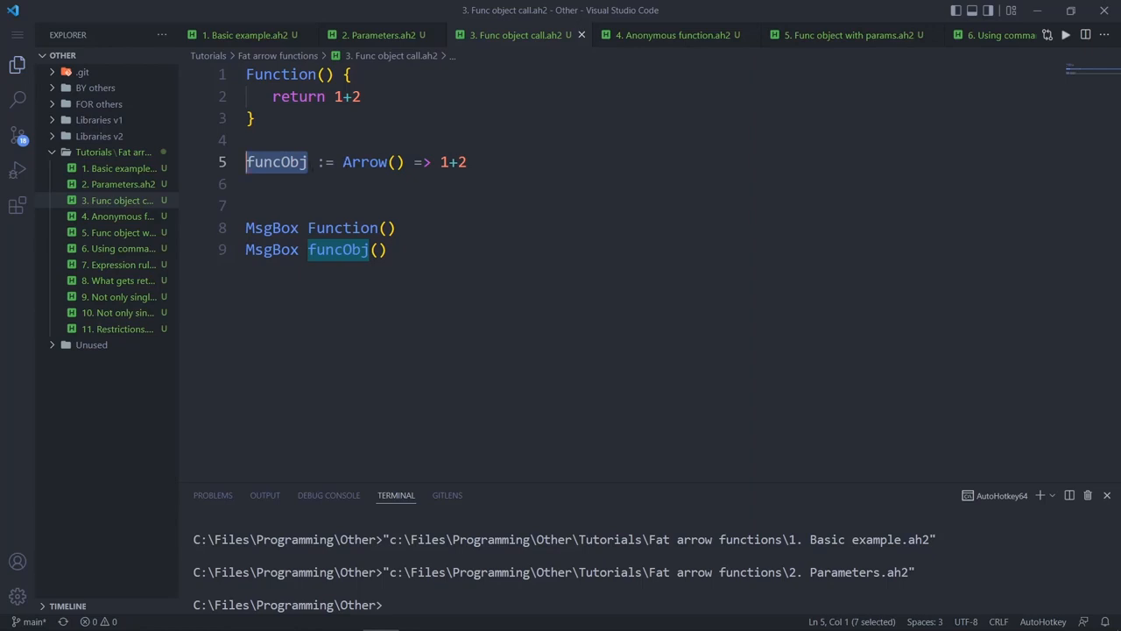
Compare with the Parameters script, then remove and retype the () after funcObj
left_click(378, 35)
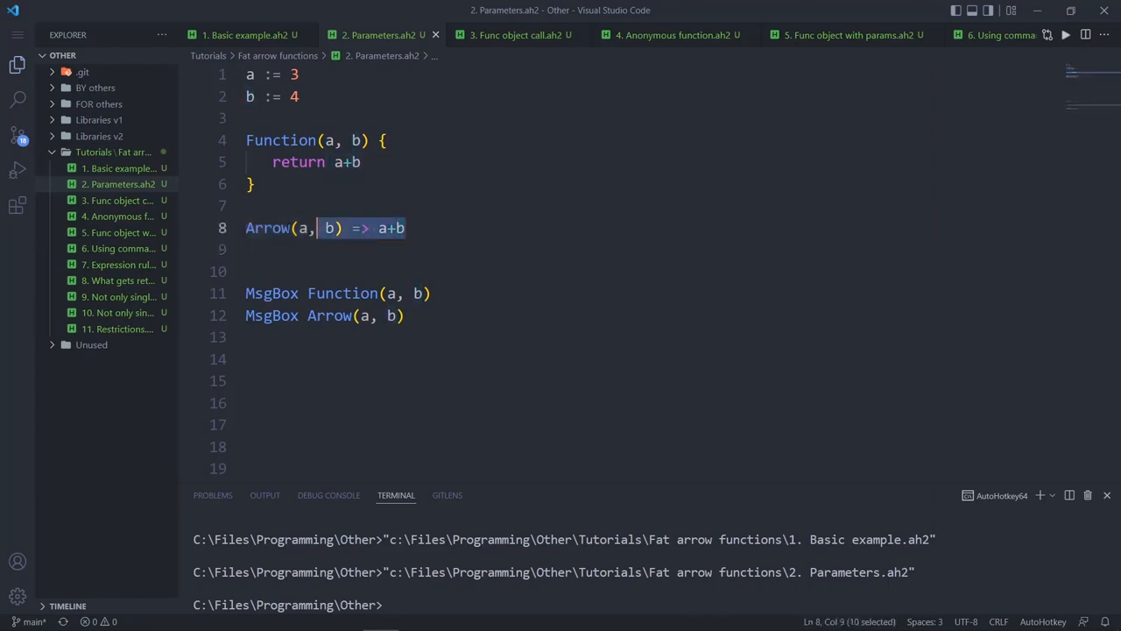
left_click(517, 35)
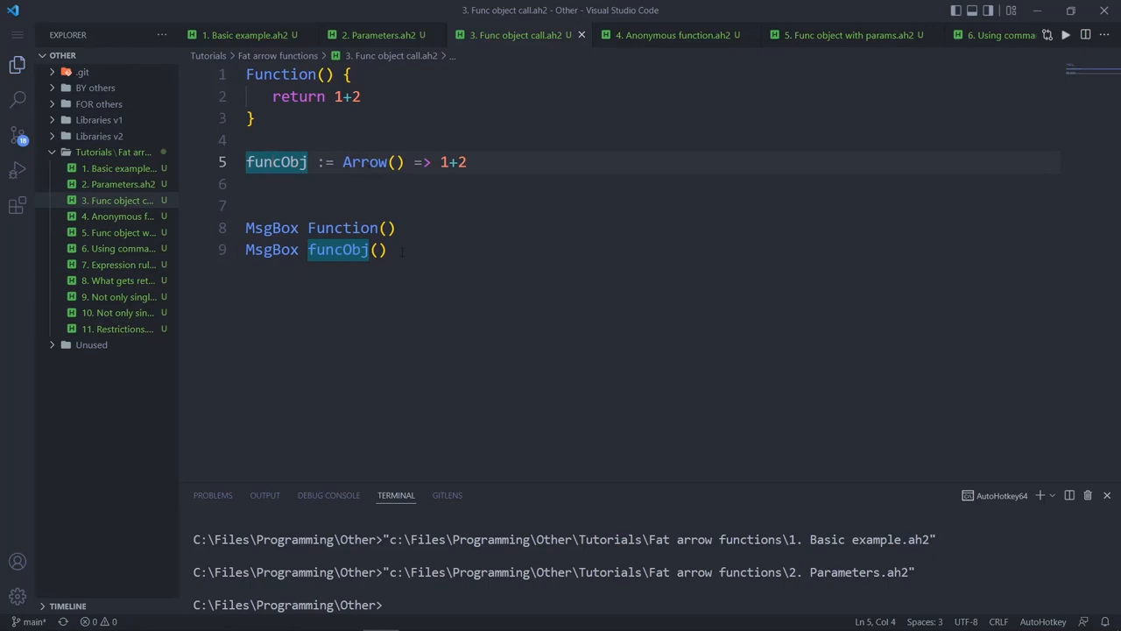
key("Backspace")
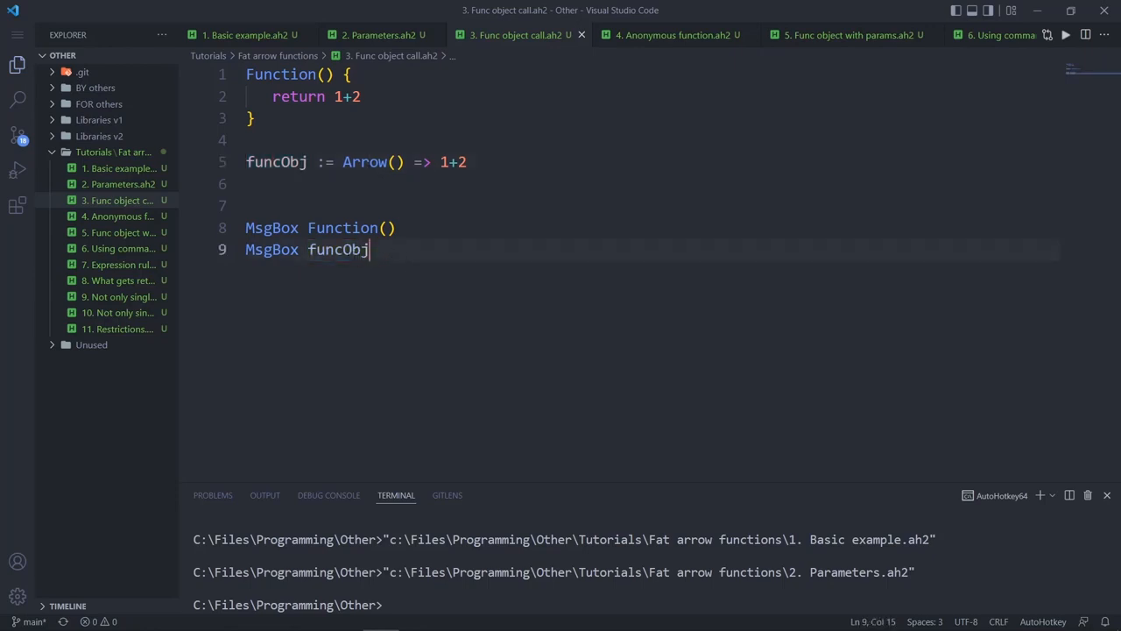
mouse_move(634, 277)
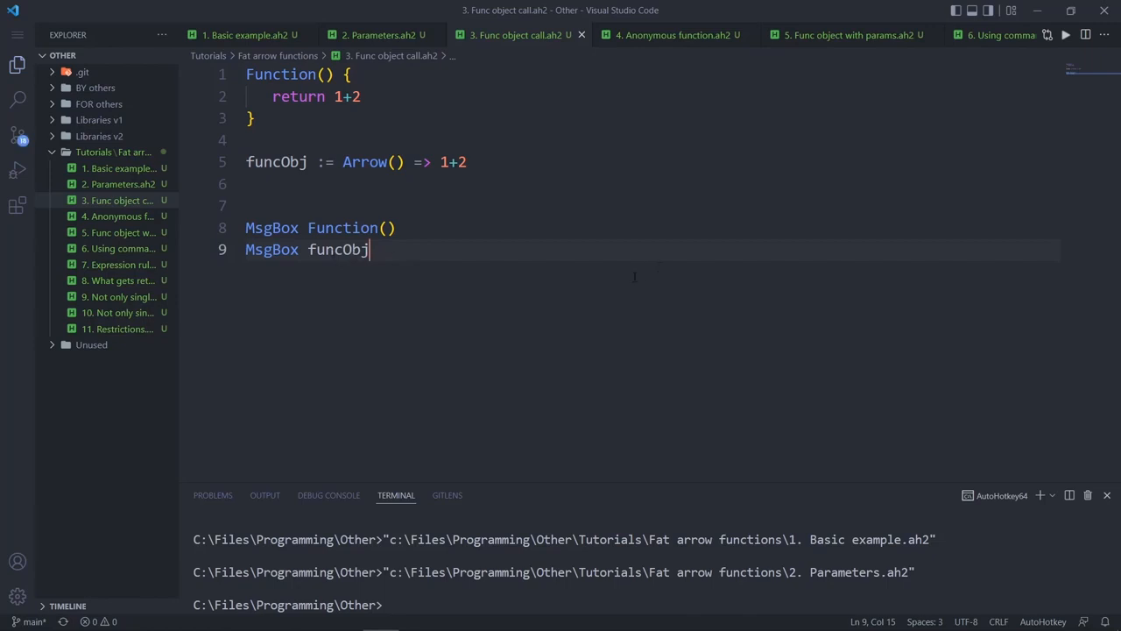
type("()")
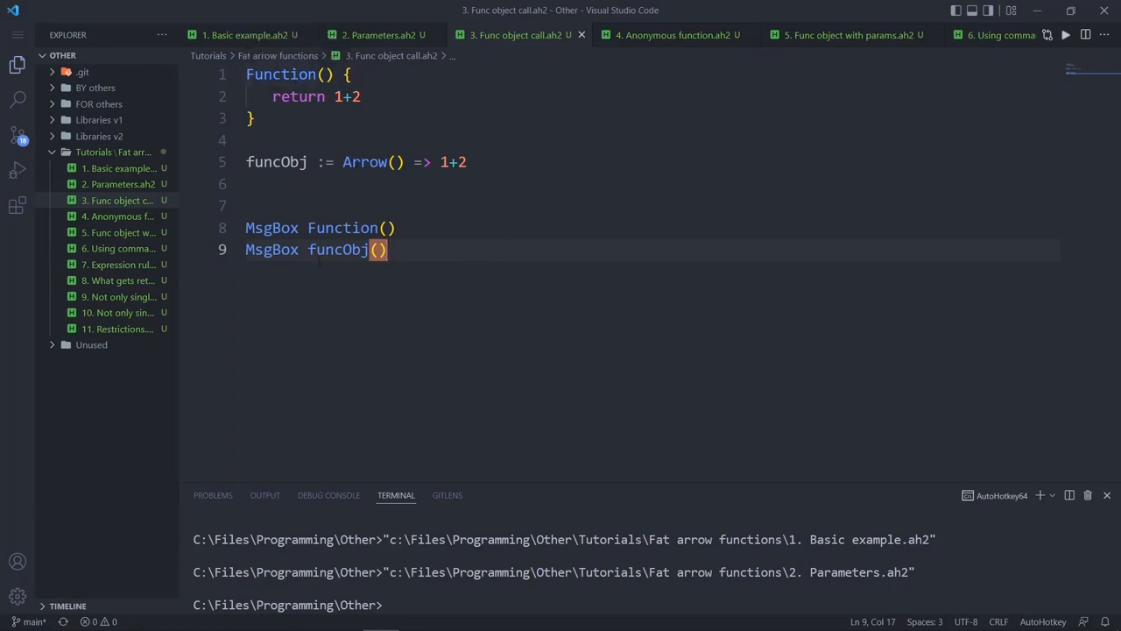
Run the Func object call script, dismiss its result of 3, and move to the Anonymous function script
left_click(378, 36)
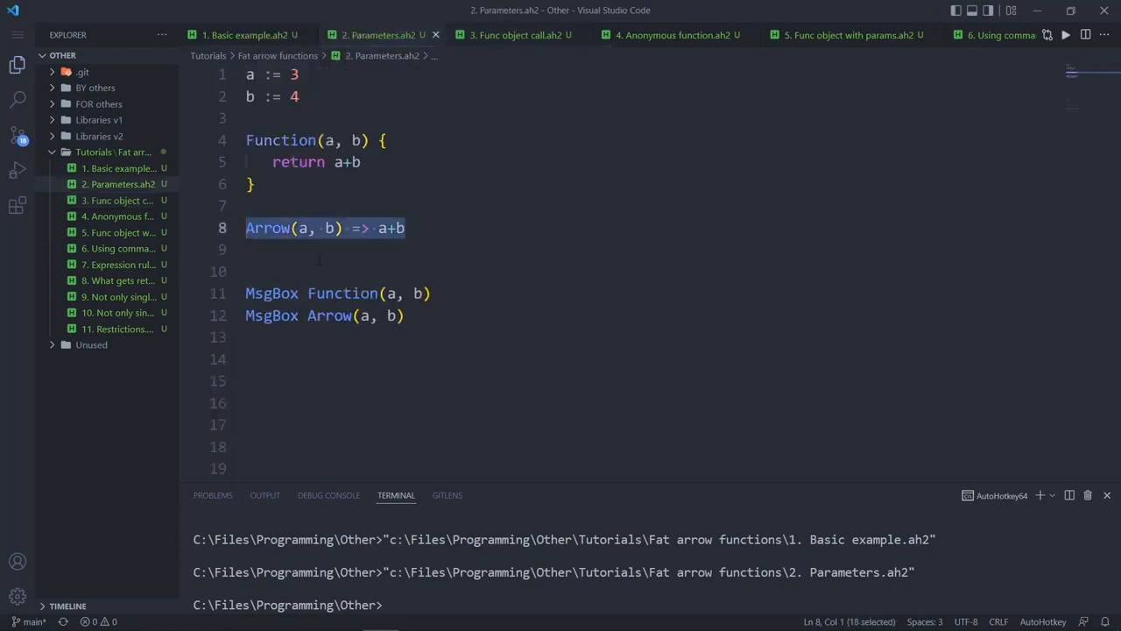
left_click(517, 35)
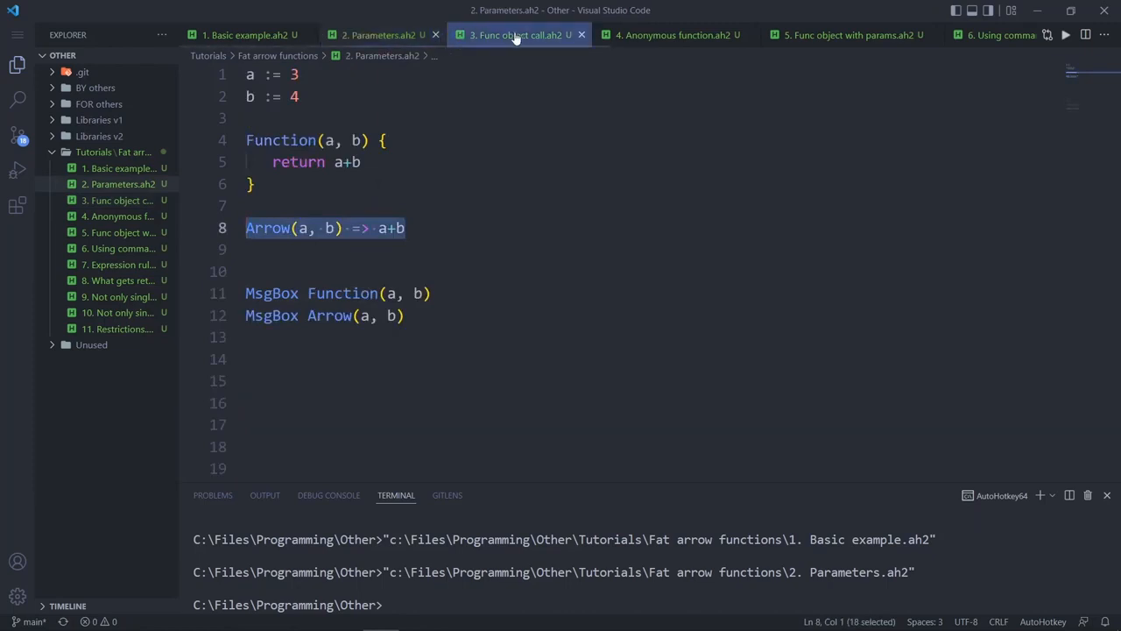
left_click(516, 35)
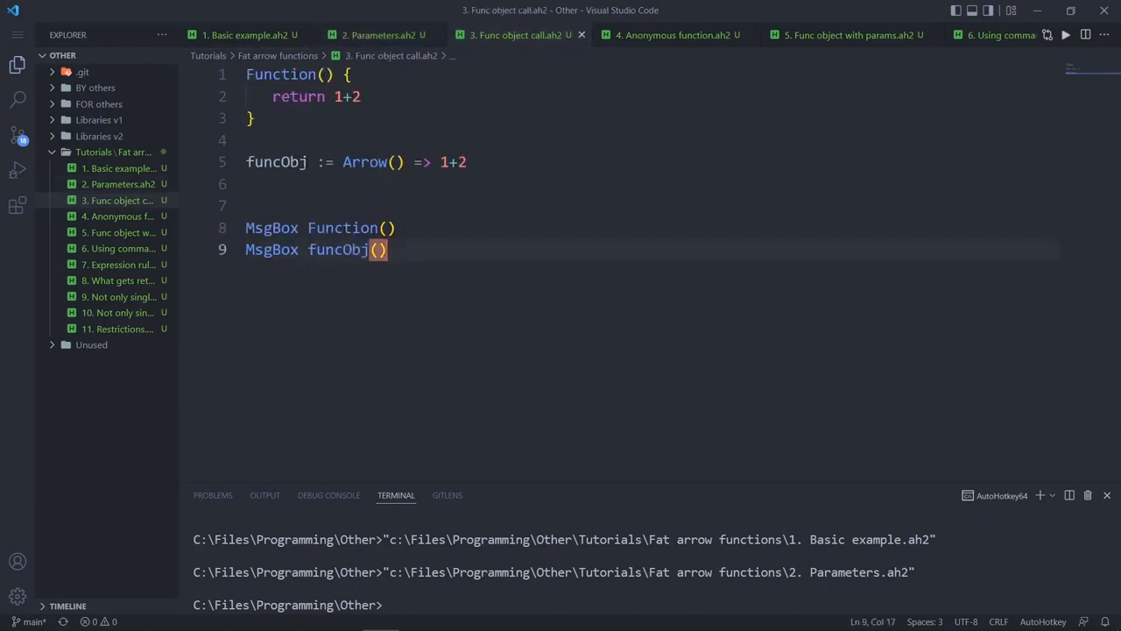
double_click(364, 161)
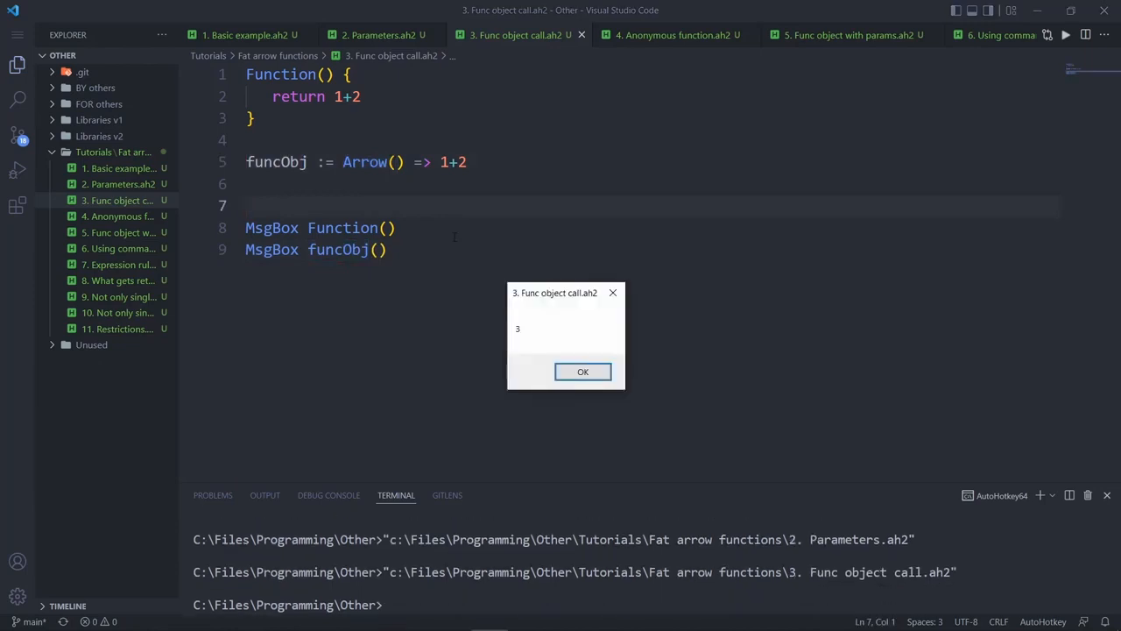
left_click(582, 371)
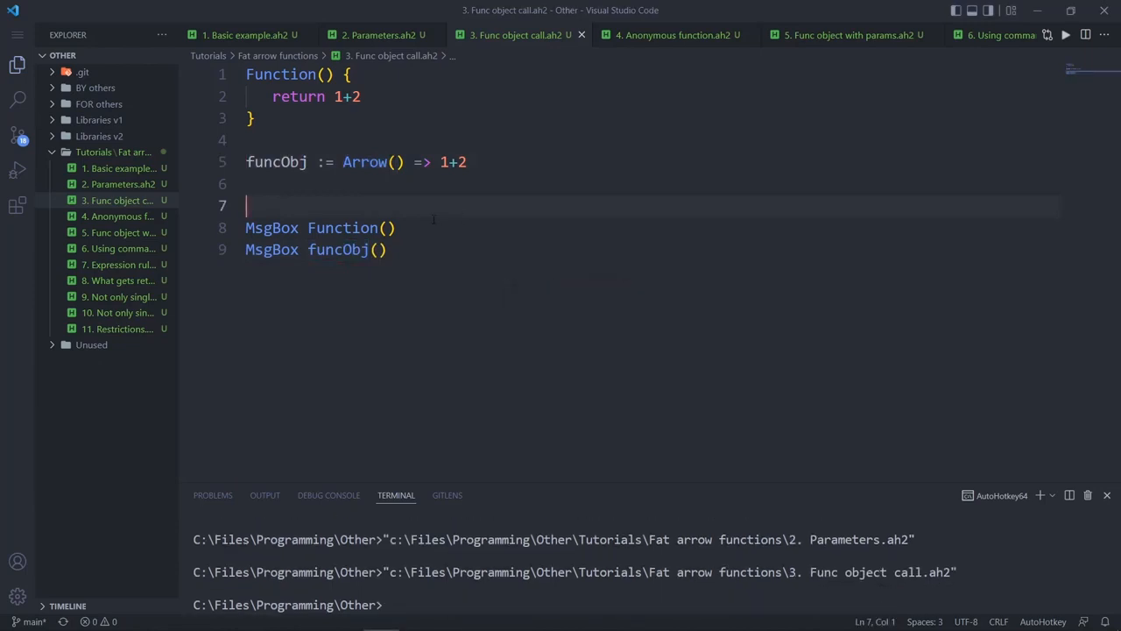
left_click(674, 35)
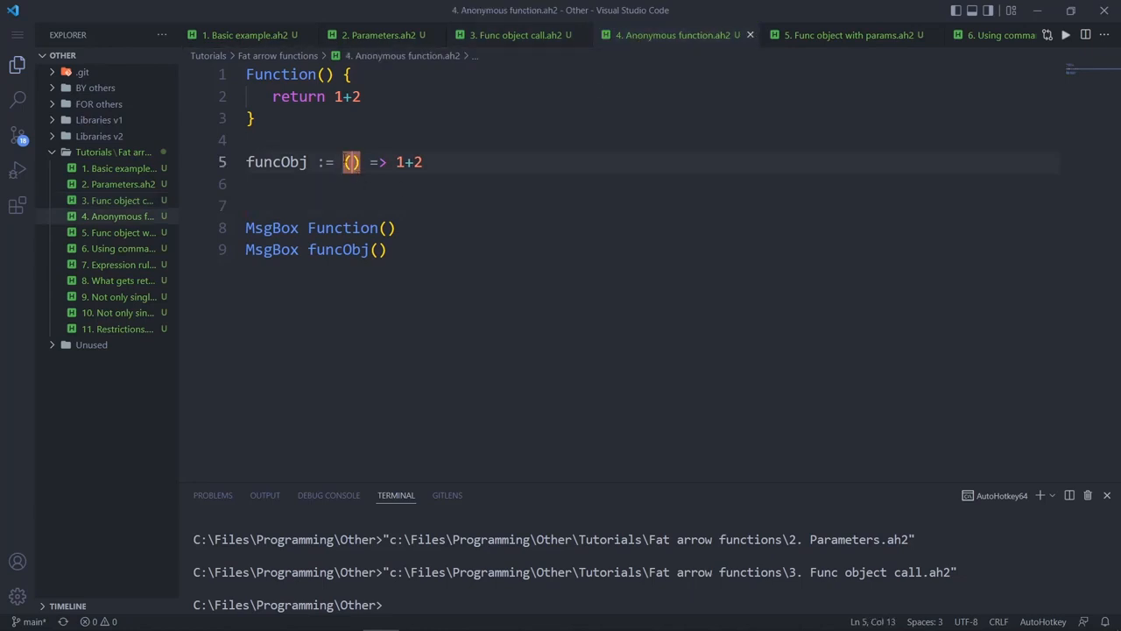
Run the Anonymous function script funcObj := () => 1+2, dismiss its 3, and move to Func object with params
left_click(517, 35)
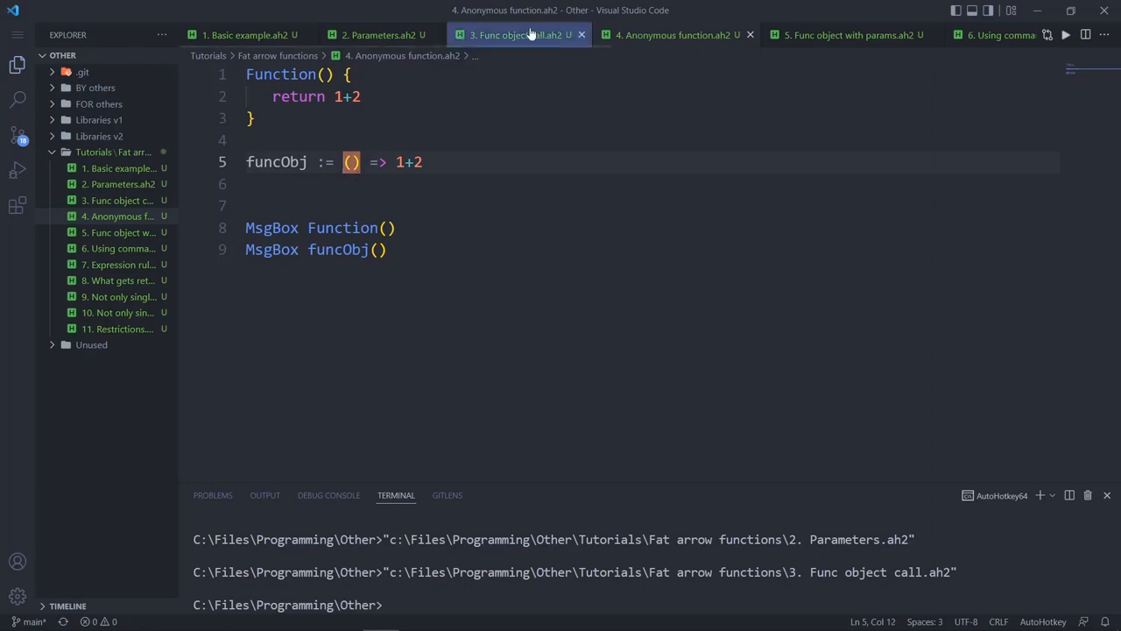
left_click(517, 35)
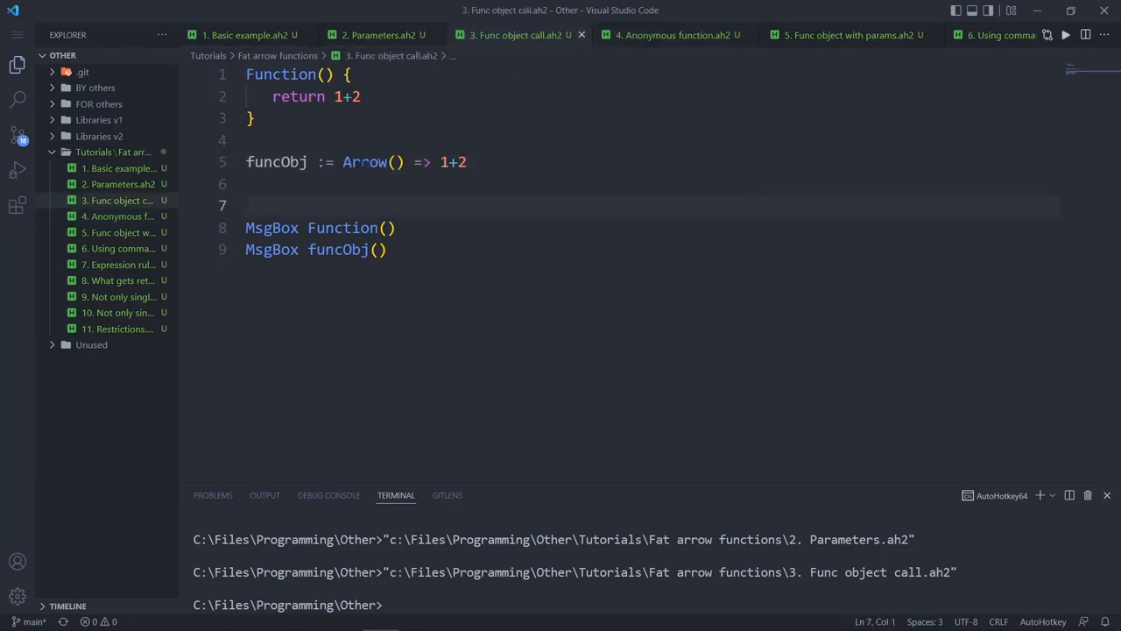
left_click(675, 35)
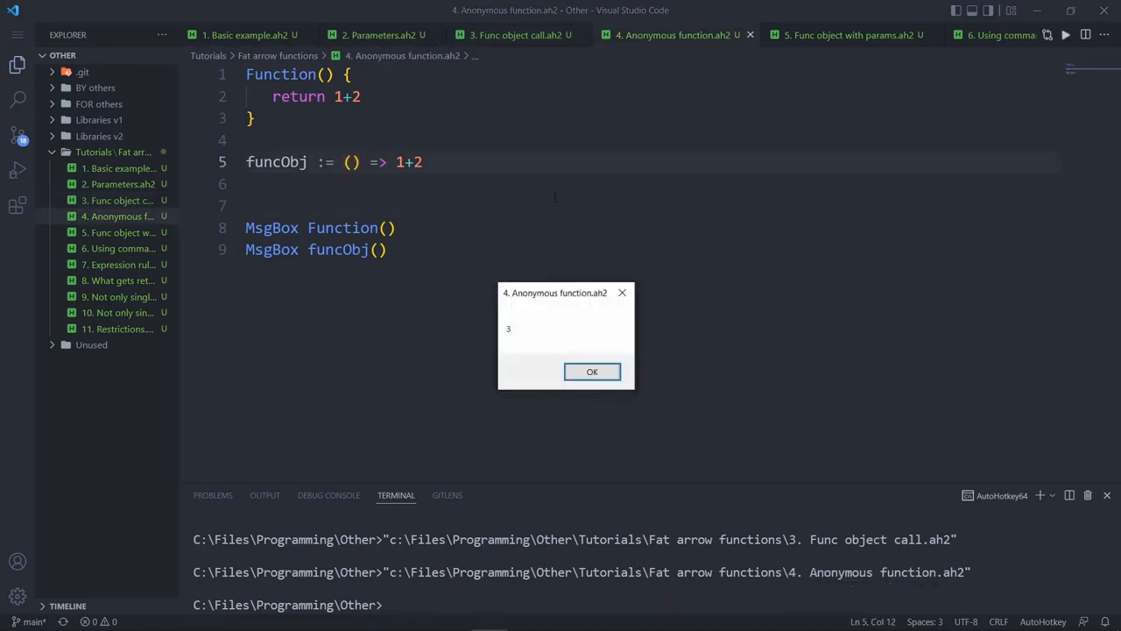
left_click(593, 371)
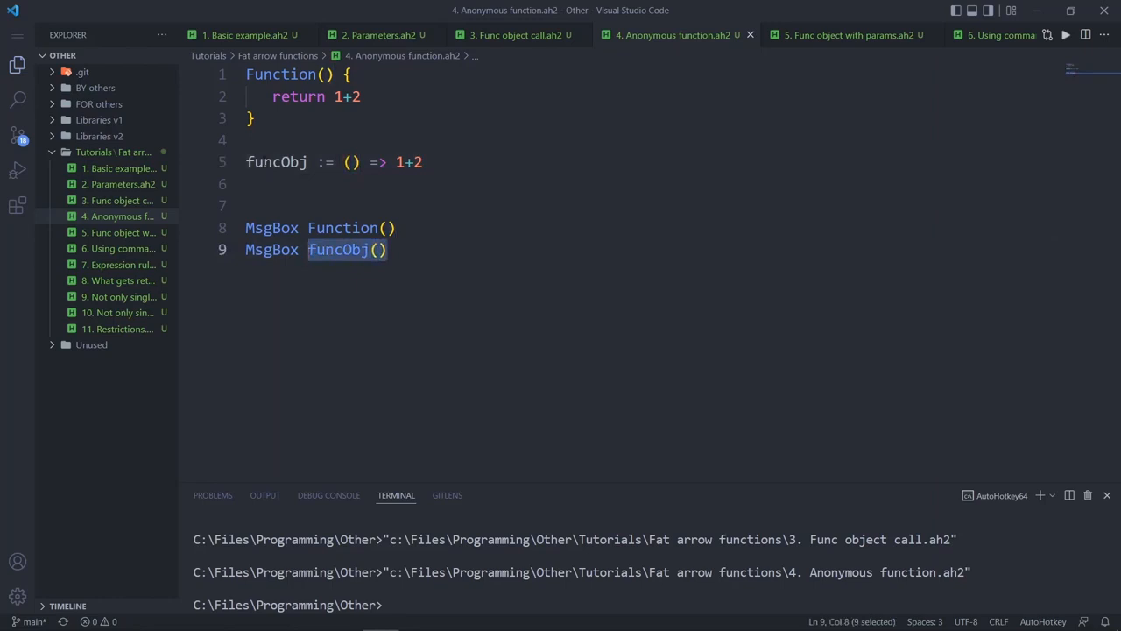
left_click(350, 162)
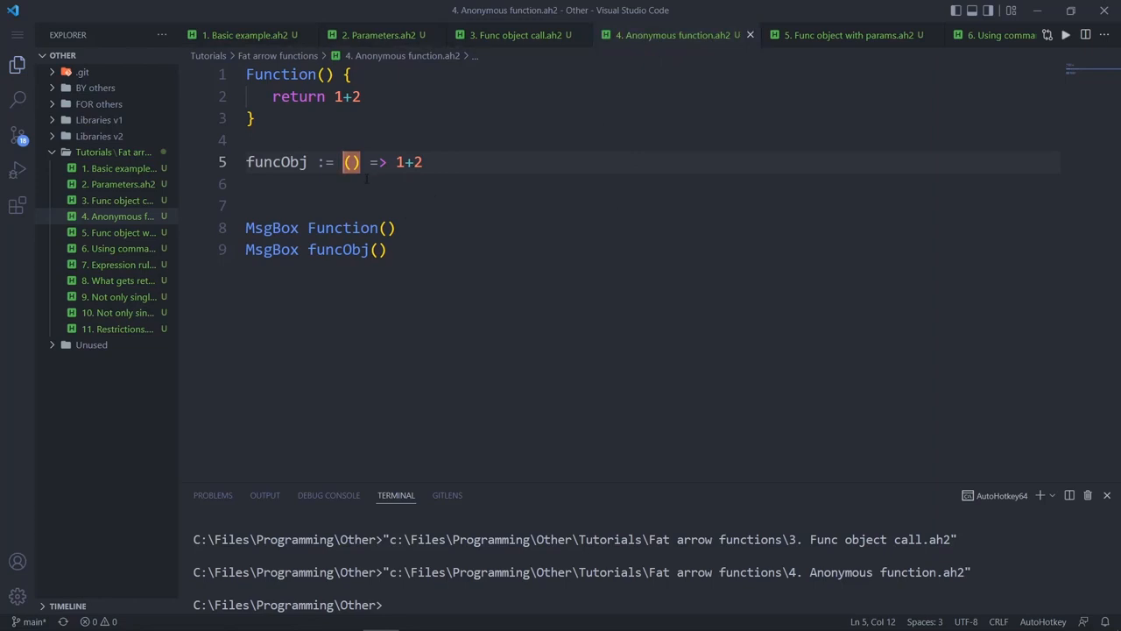
left_click(844, 35)
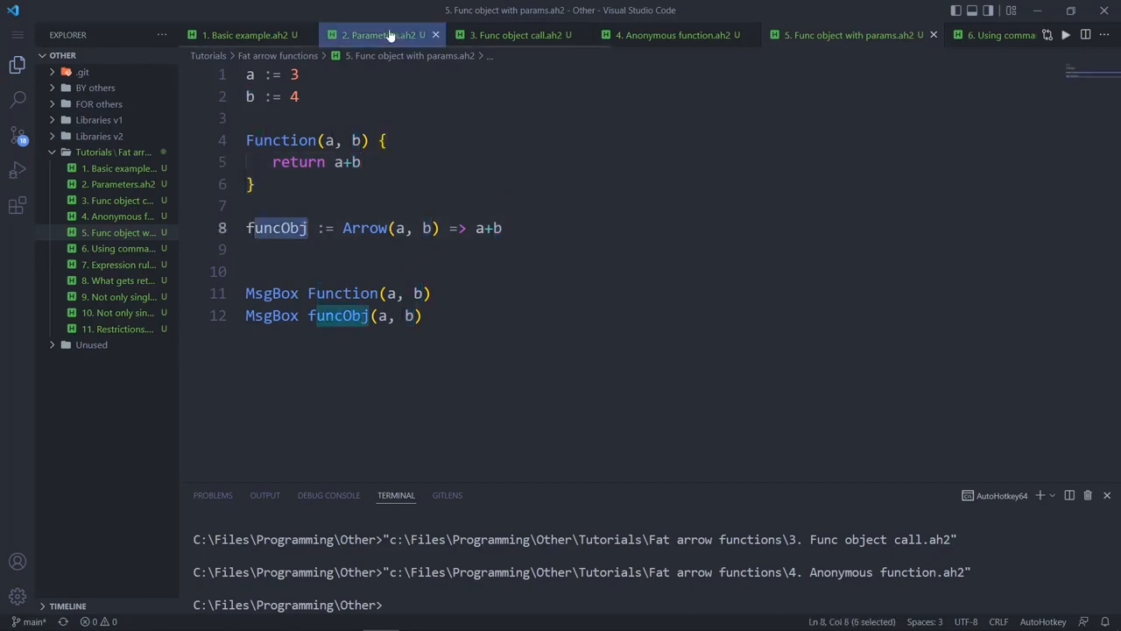
Show the Parameters script with its commented-out Arrow(a, b) => a+b line
left_click(378, 35)
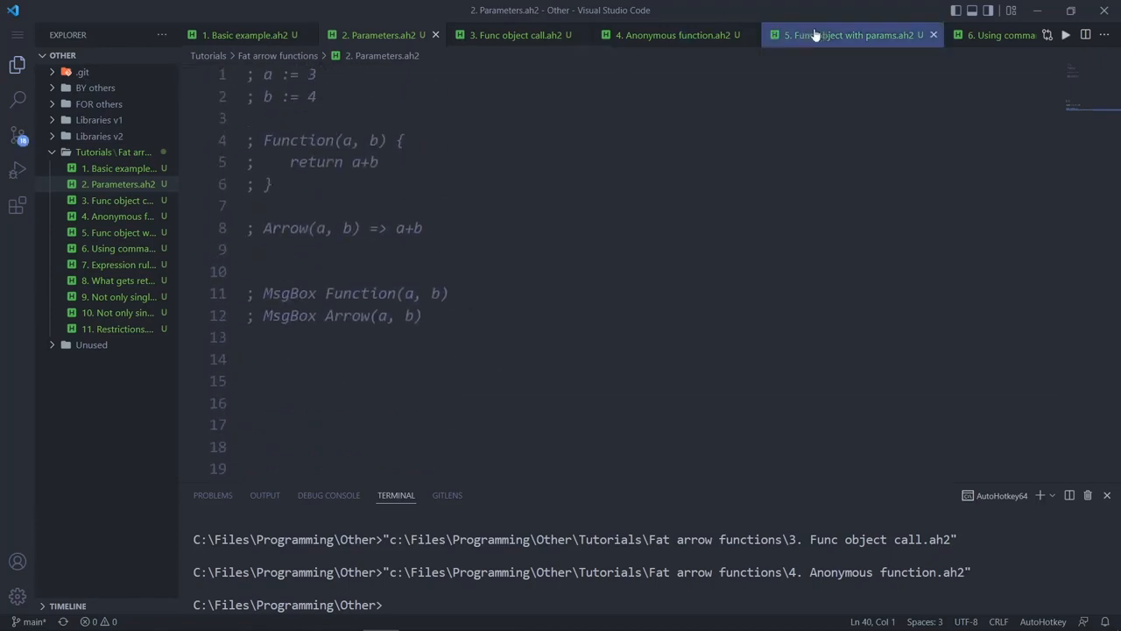
Compare Parameters with the Anonymous function script, run Parameters, and move to Func object with params
left_click(674, 35)
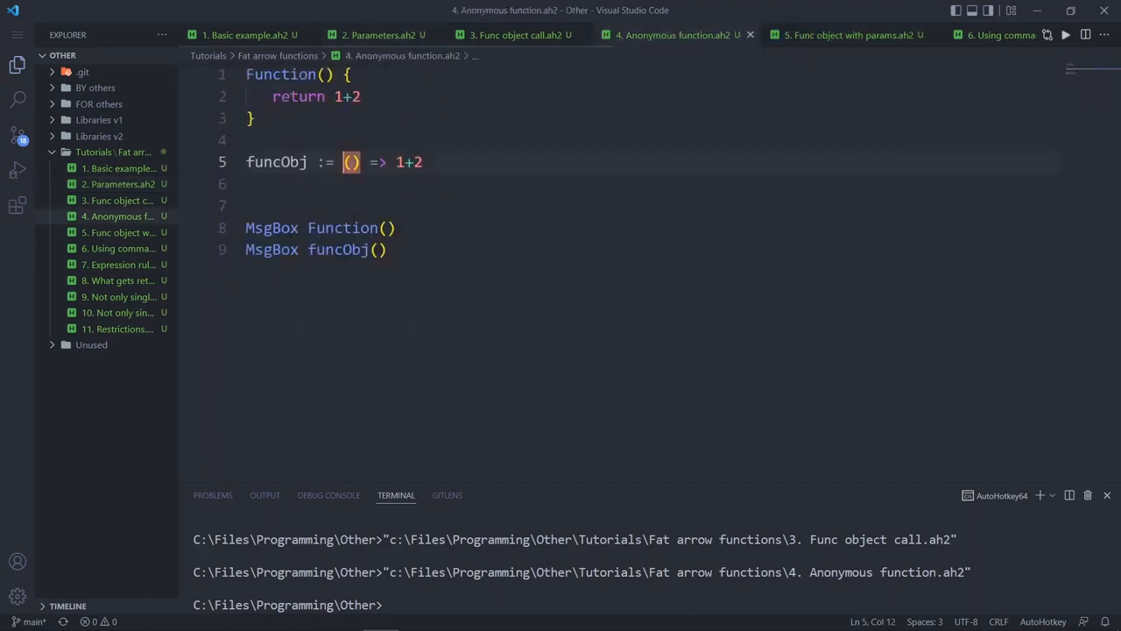
left_click(379, 35)
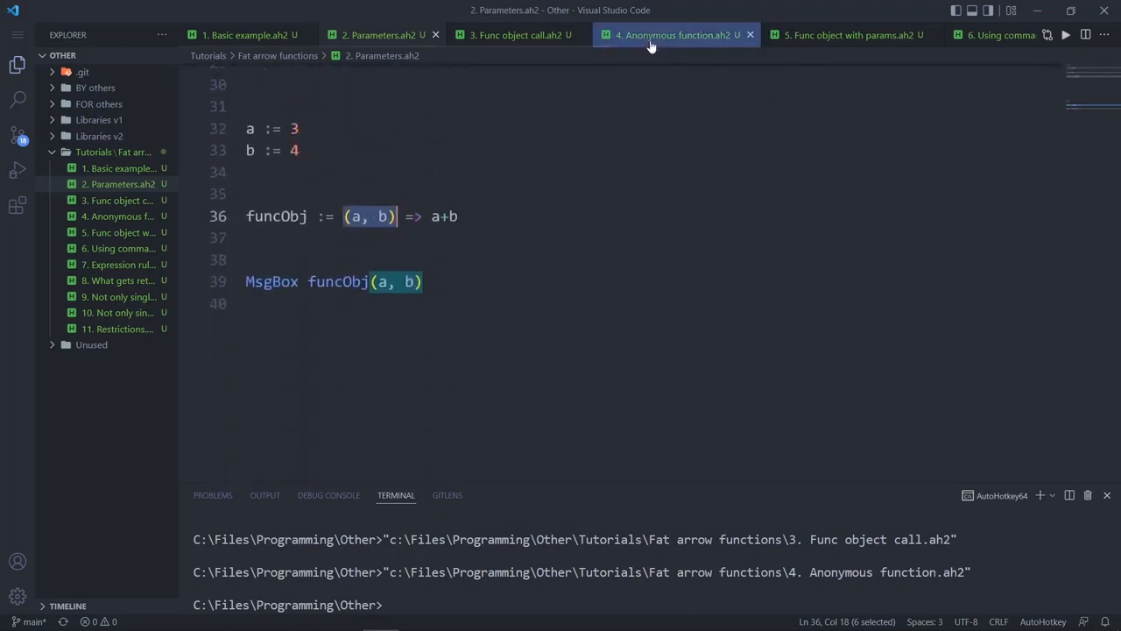
left_click(674, 35)
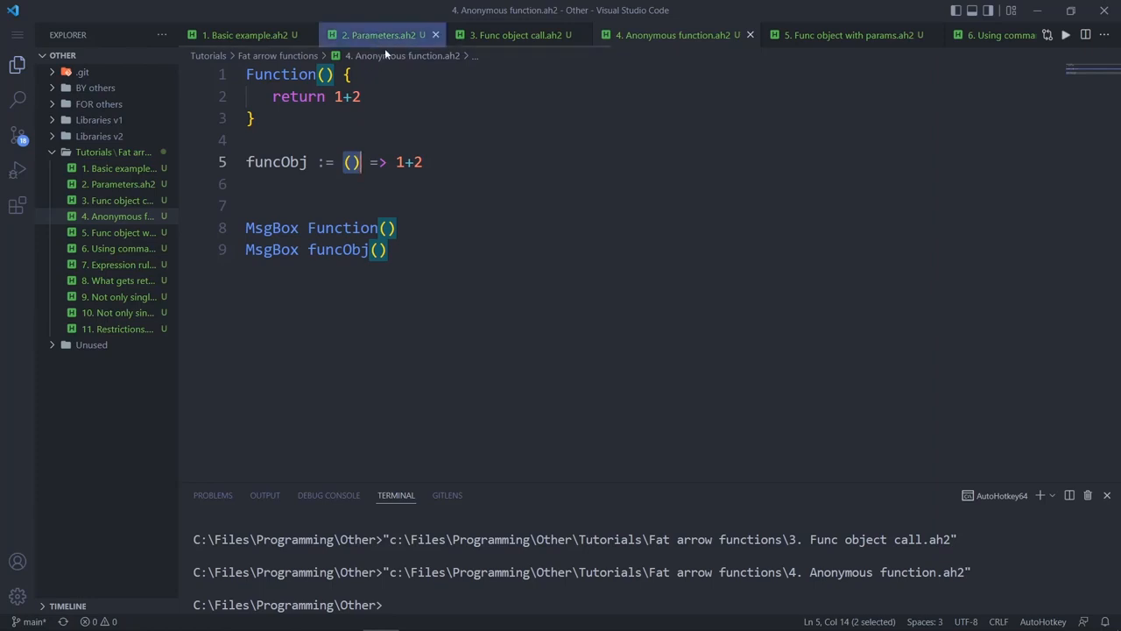
left_click(378, 35)
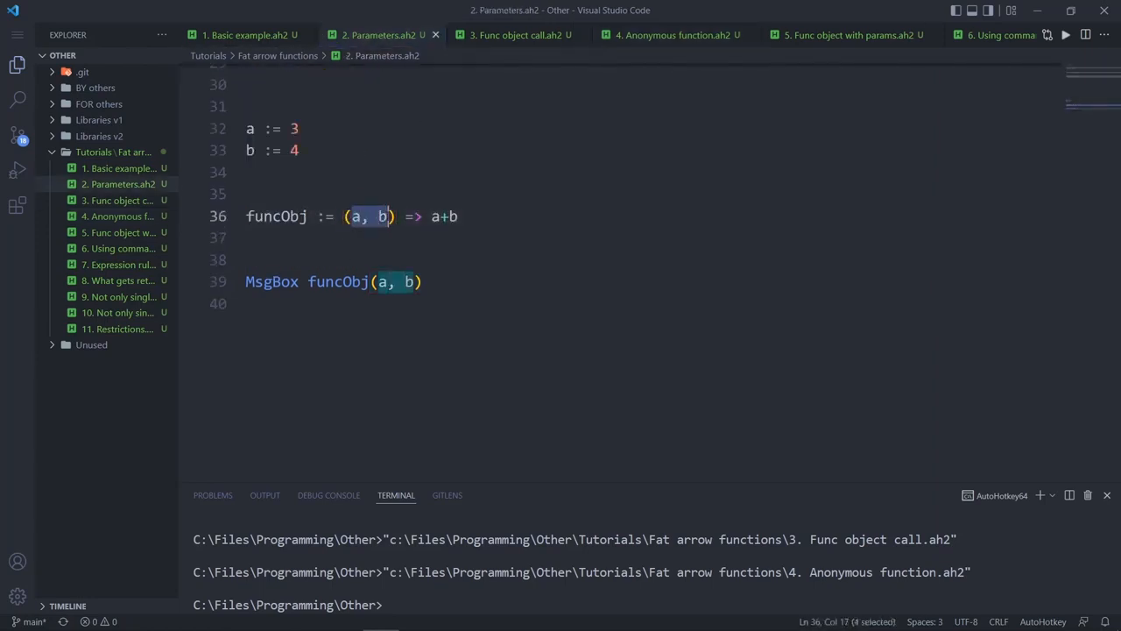
left_click(424, 281)
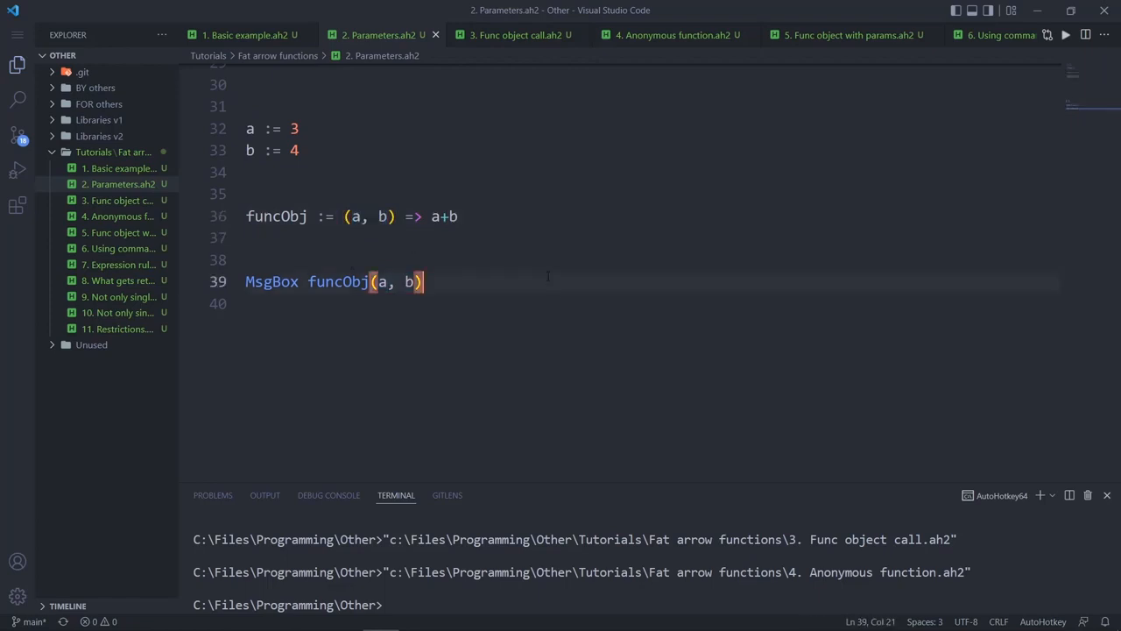
mouse_move(557, 291)
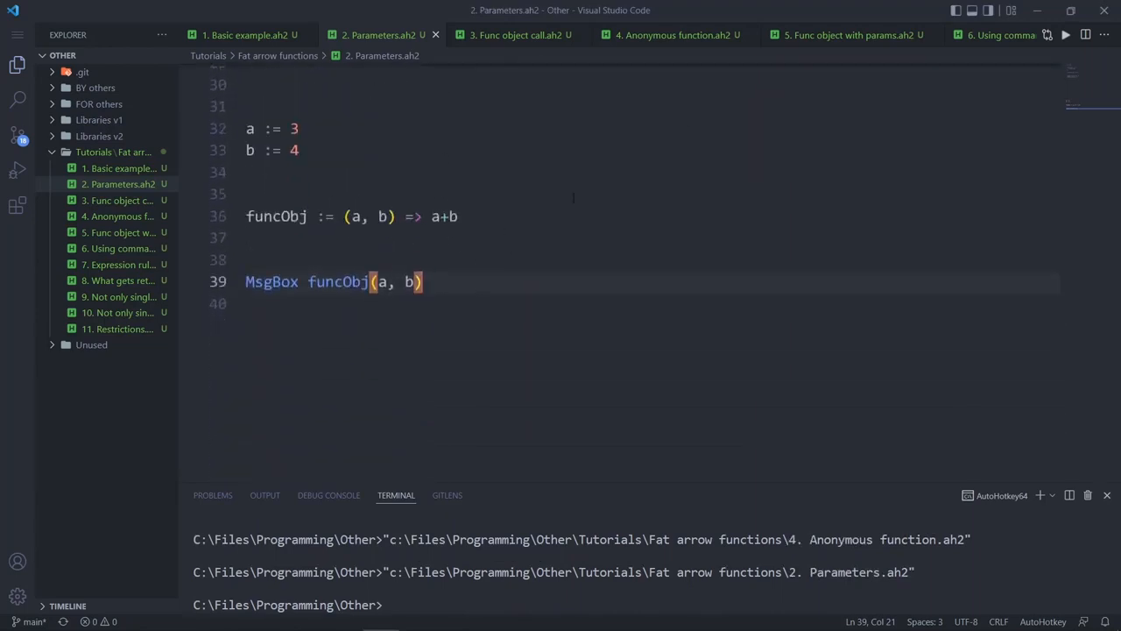
left_click(848, 35)
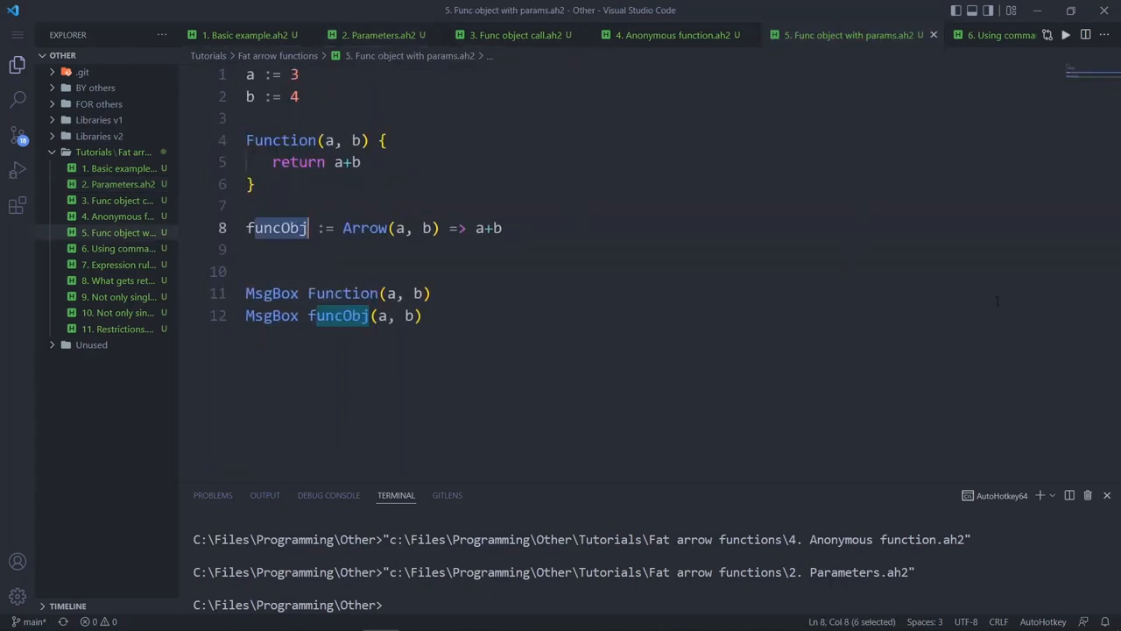
Run the Using commands script where Arrow() => MsgBox("hi"), comparing it with earlier scripts
left_click(999, 35)
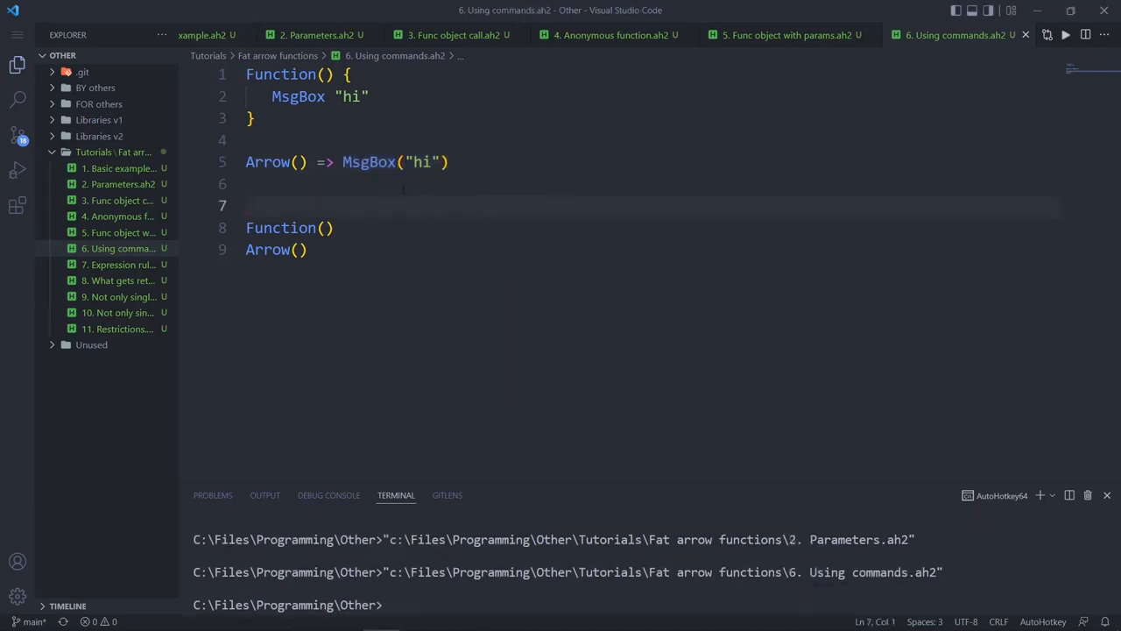
double_click(322, 161)
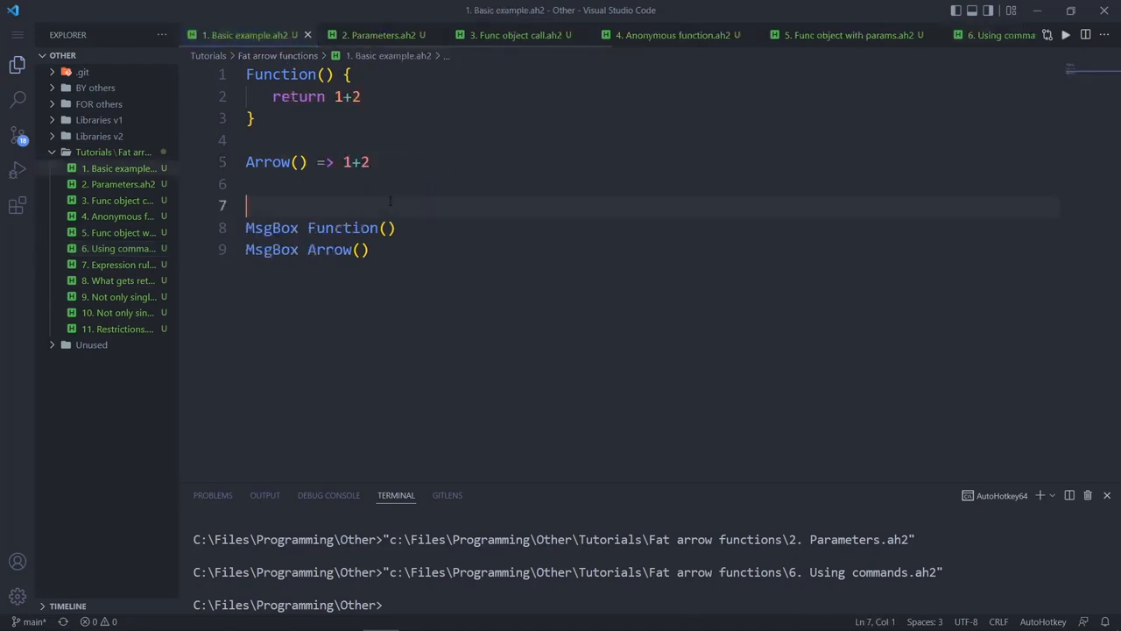
double_click(298, 96)
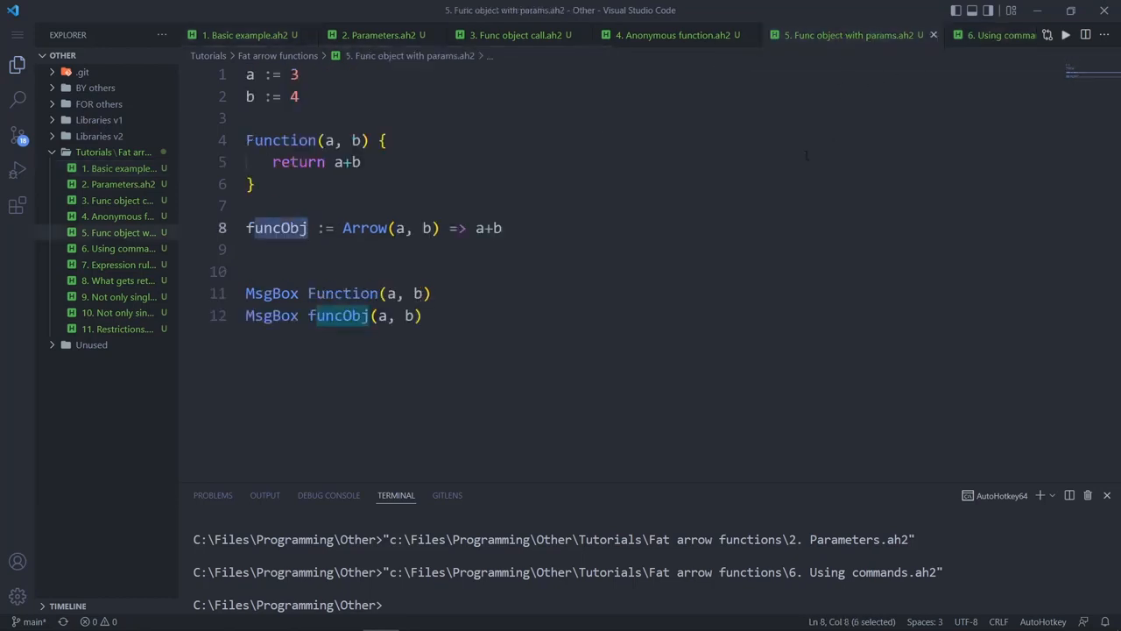
left_click(999, 35)
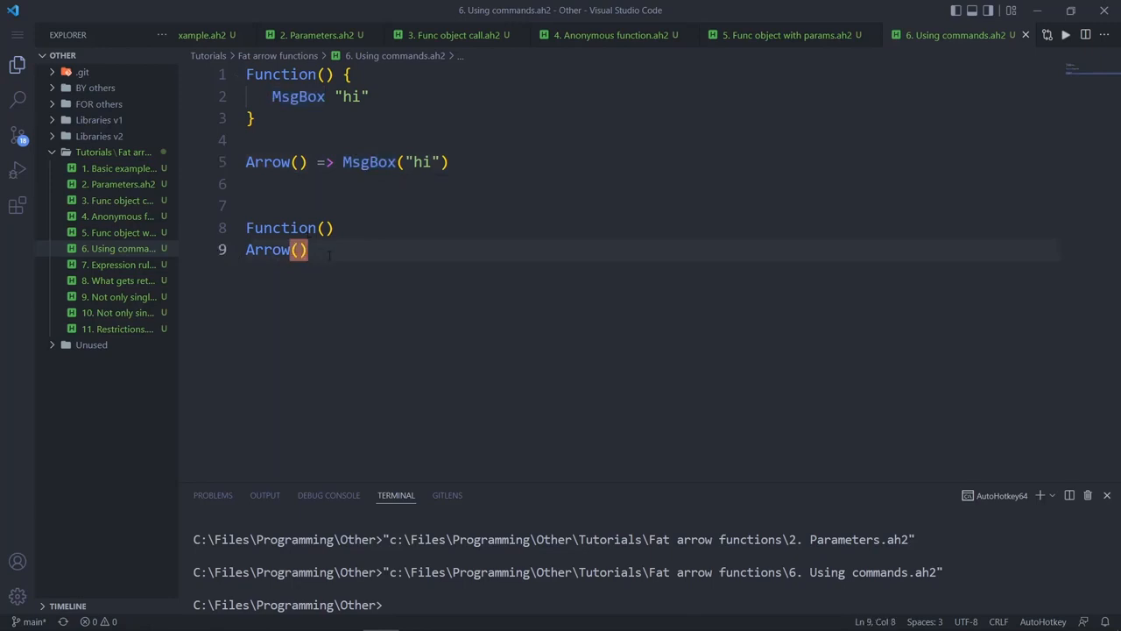
Try var := before Arrow(), undo it, and move to the Expression rule script
double_click(368, 161)
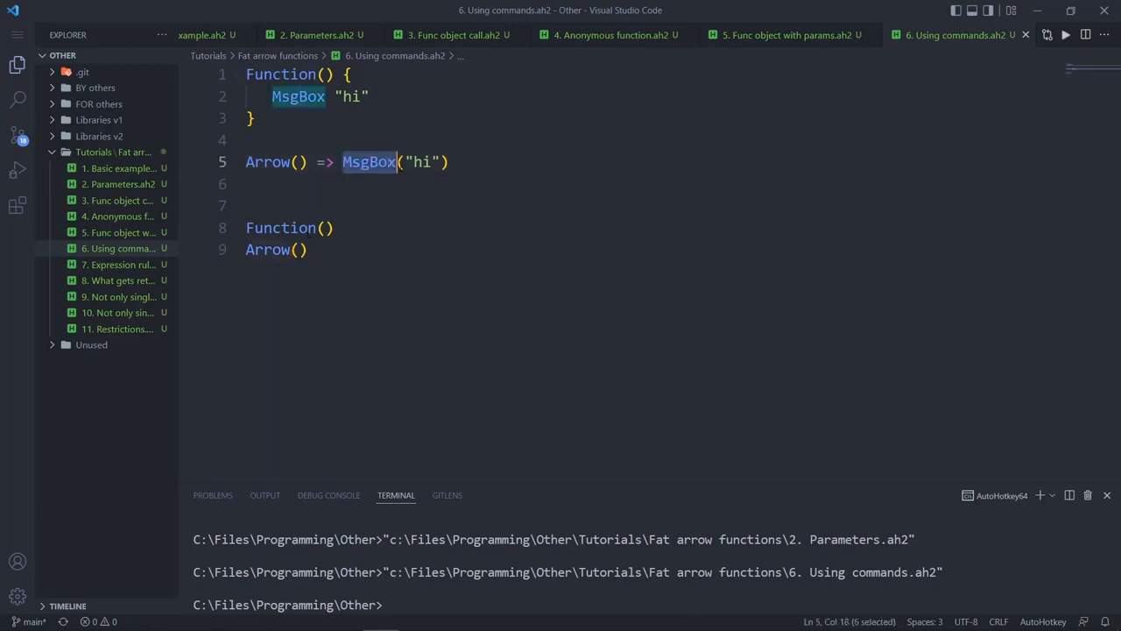
left_click(301, 249)
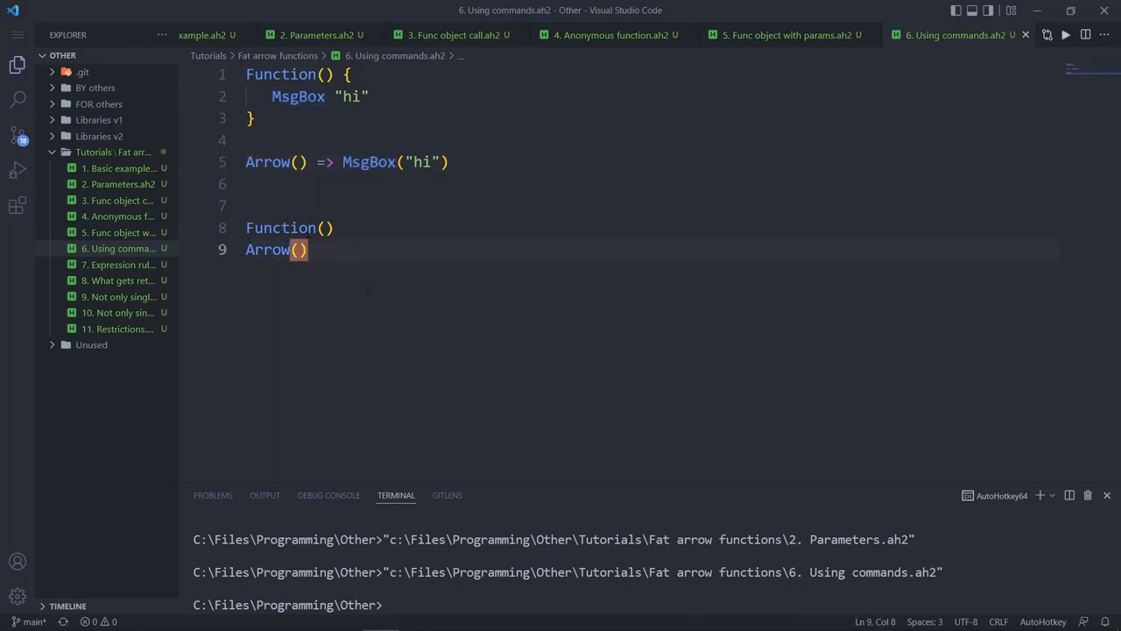
type("var :=")
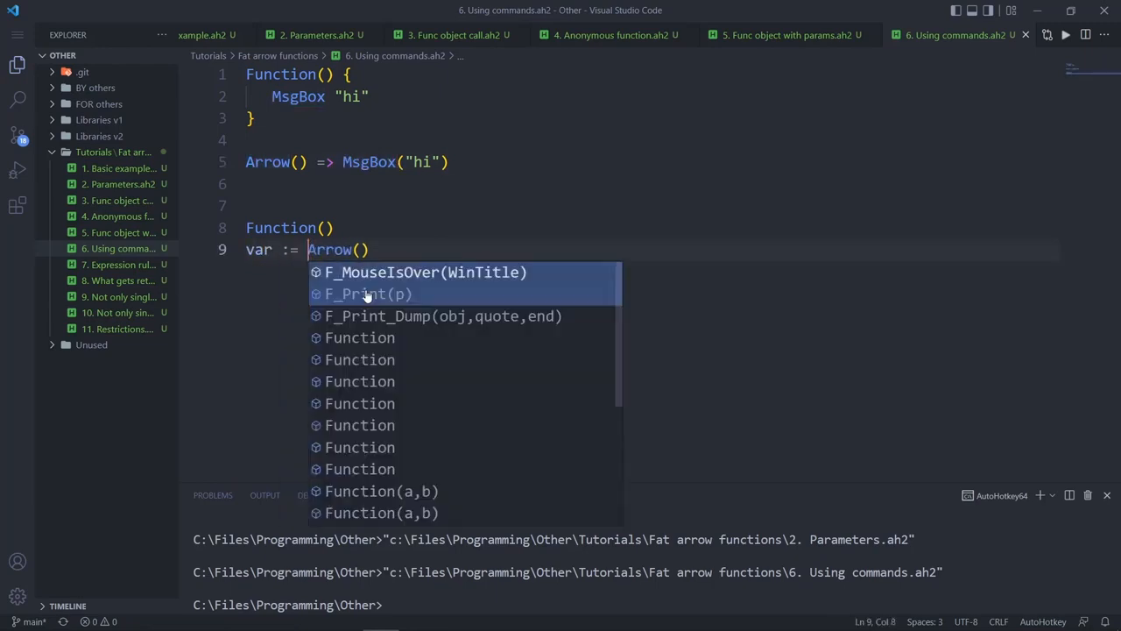
key("Escape")
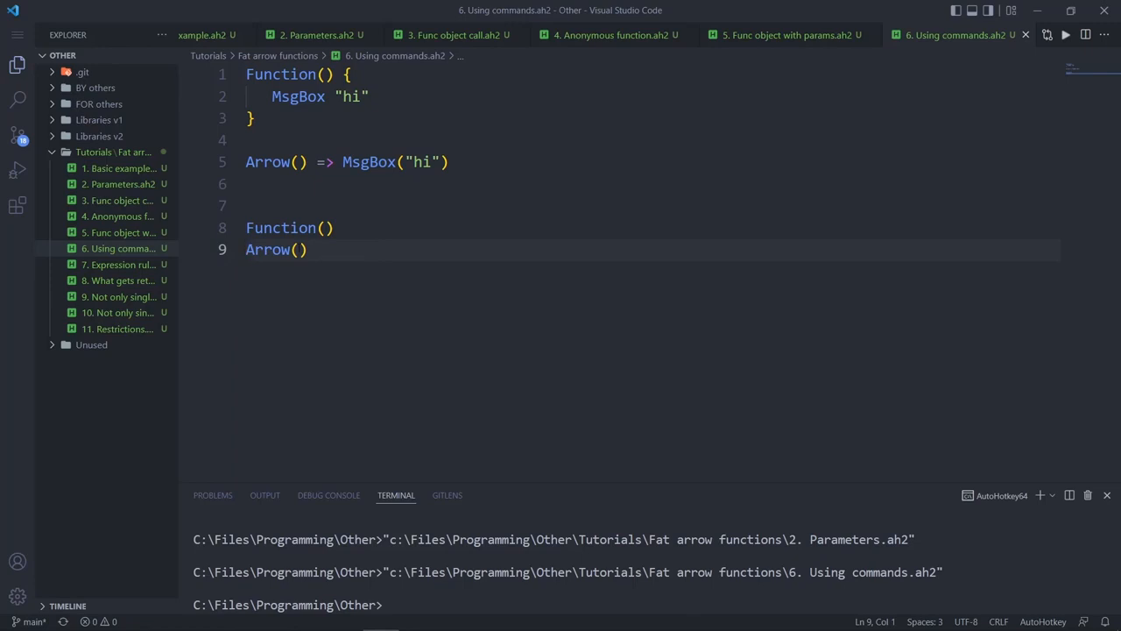
double_click(324, 161)
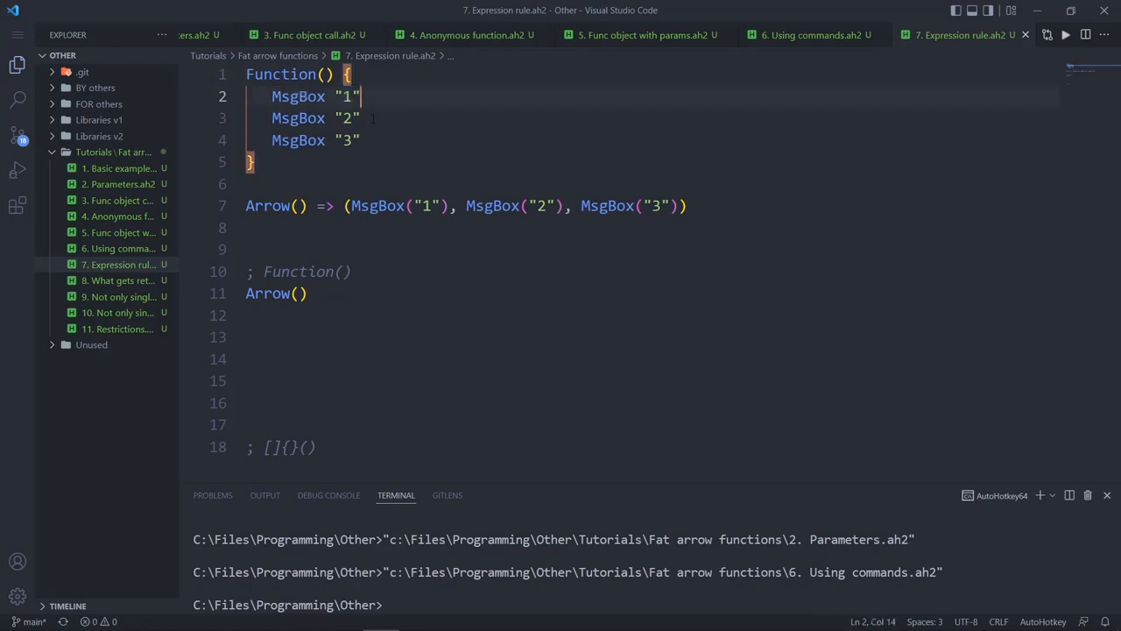
Remove the parentheses around the three MsgBox calls on the Arrow() line
left_click(361, 140)
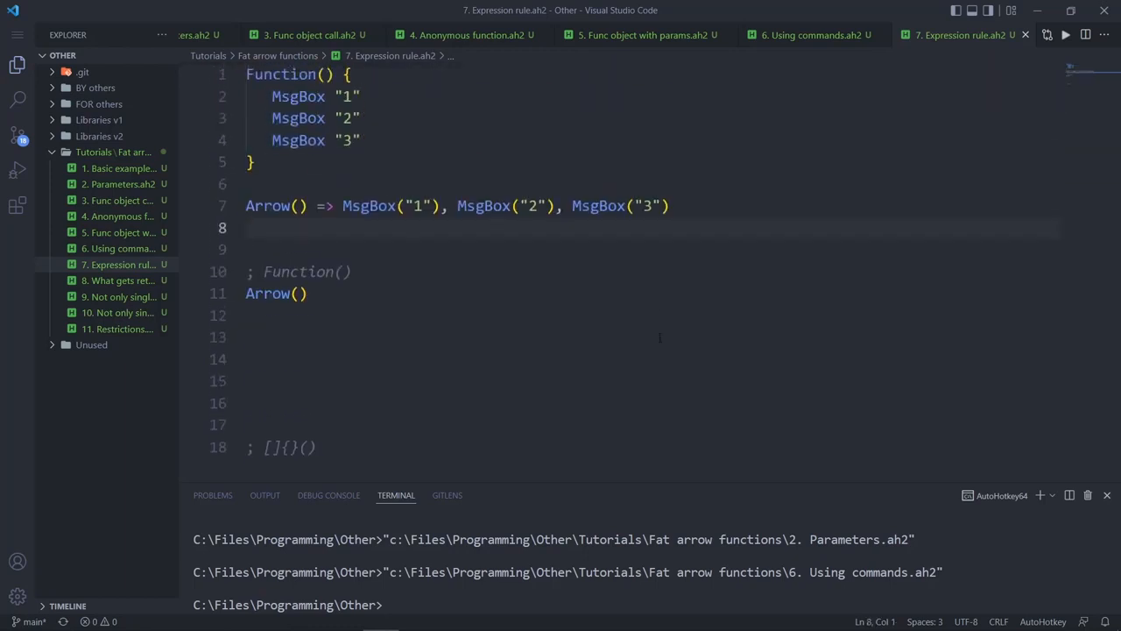
Run the unparenthesised script and dismiss the "Return accepts at most 1 parameter" error
left_click(1065, 35)
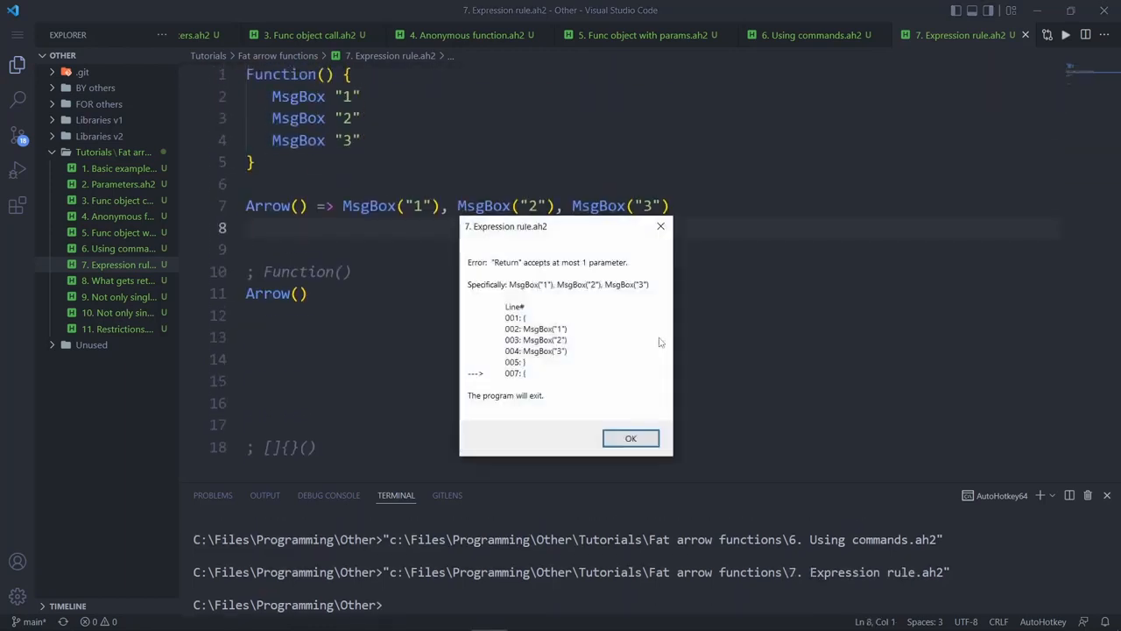
left_click(631, 438)
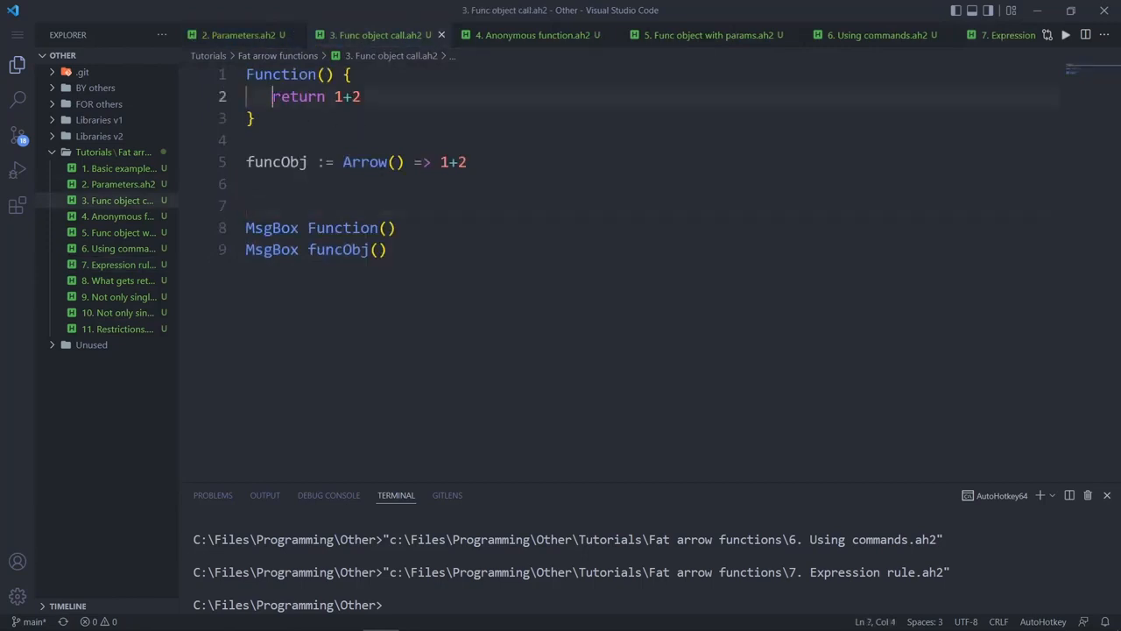
double_click(297, 97)
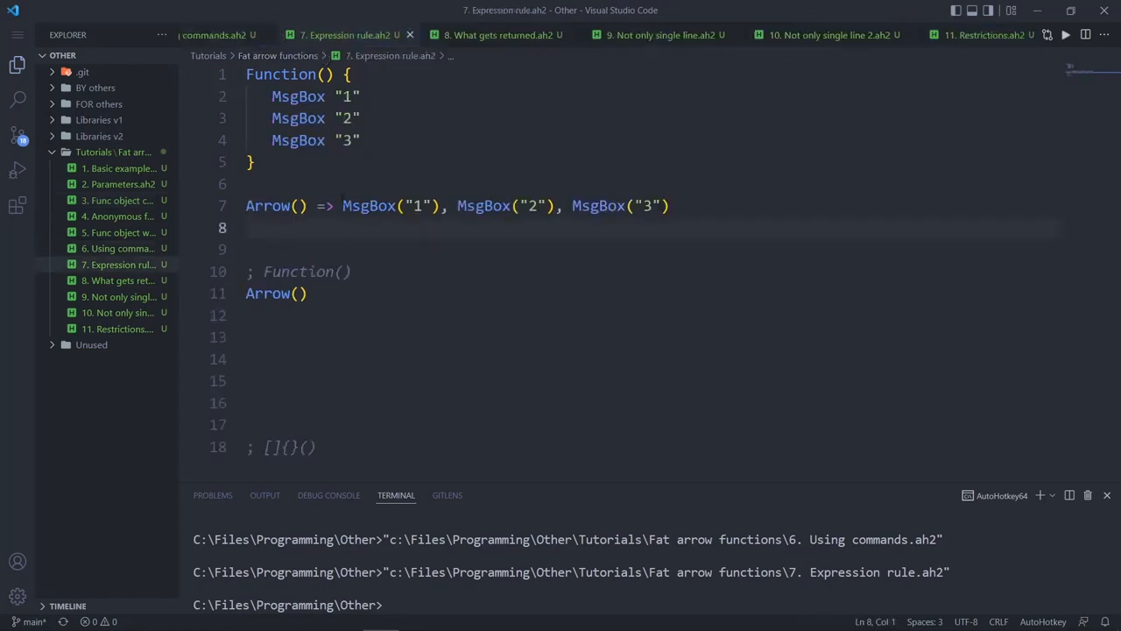
left_click_drag(343, 205, 671, 205)
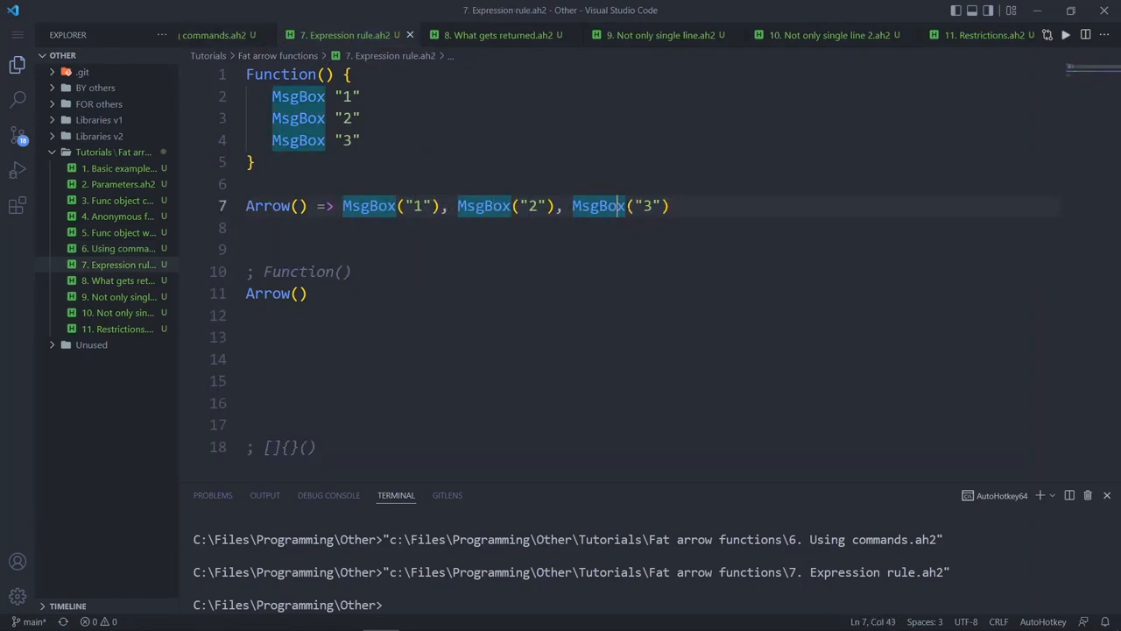
left_click(417, 207)
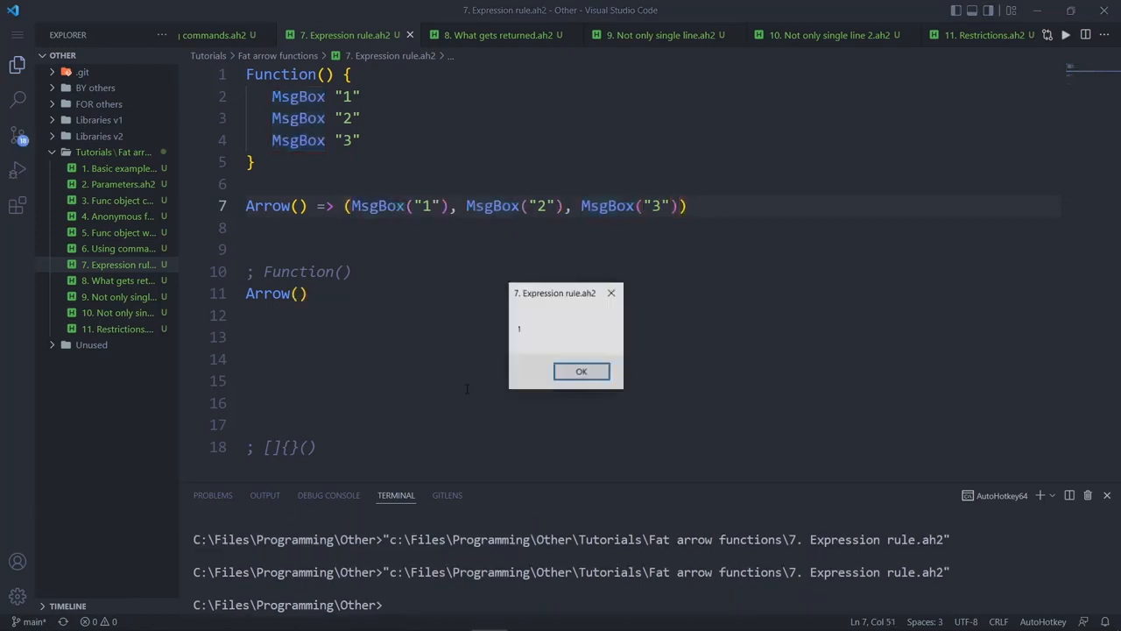
left_click(582, 372)
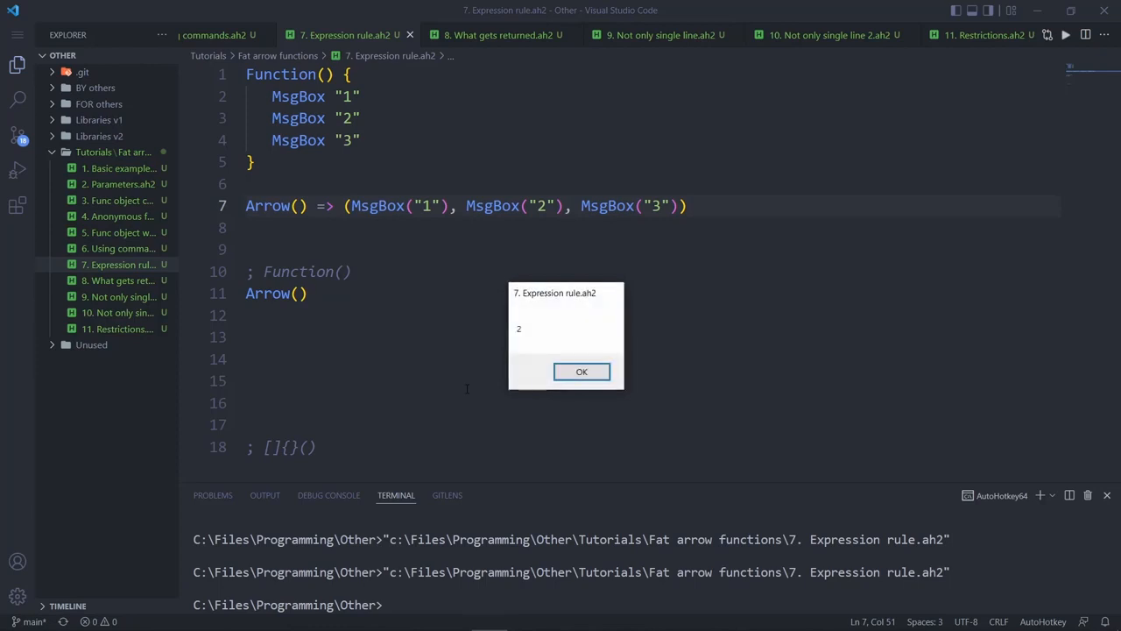
left_click(582, 371)
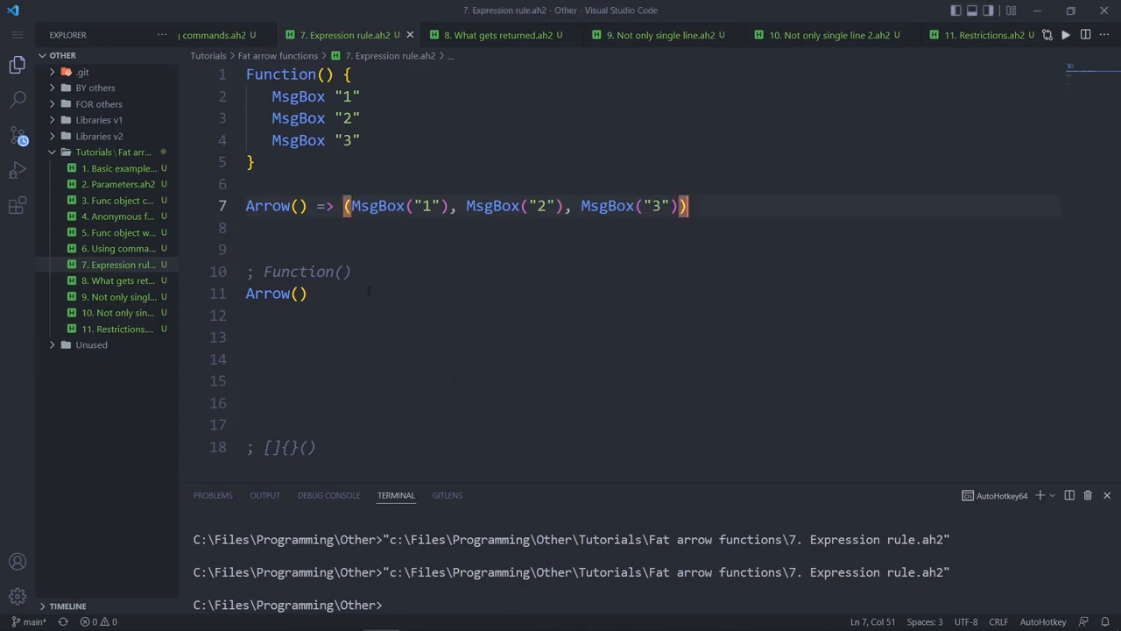
left_click(306, 270)
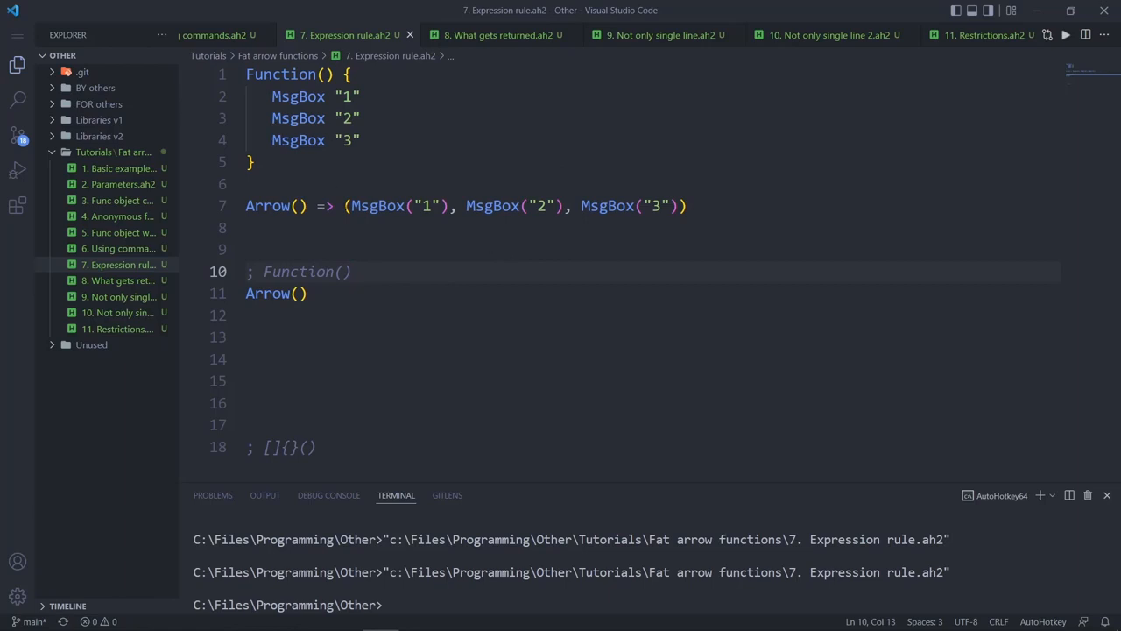
left_click(389, 207)
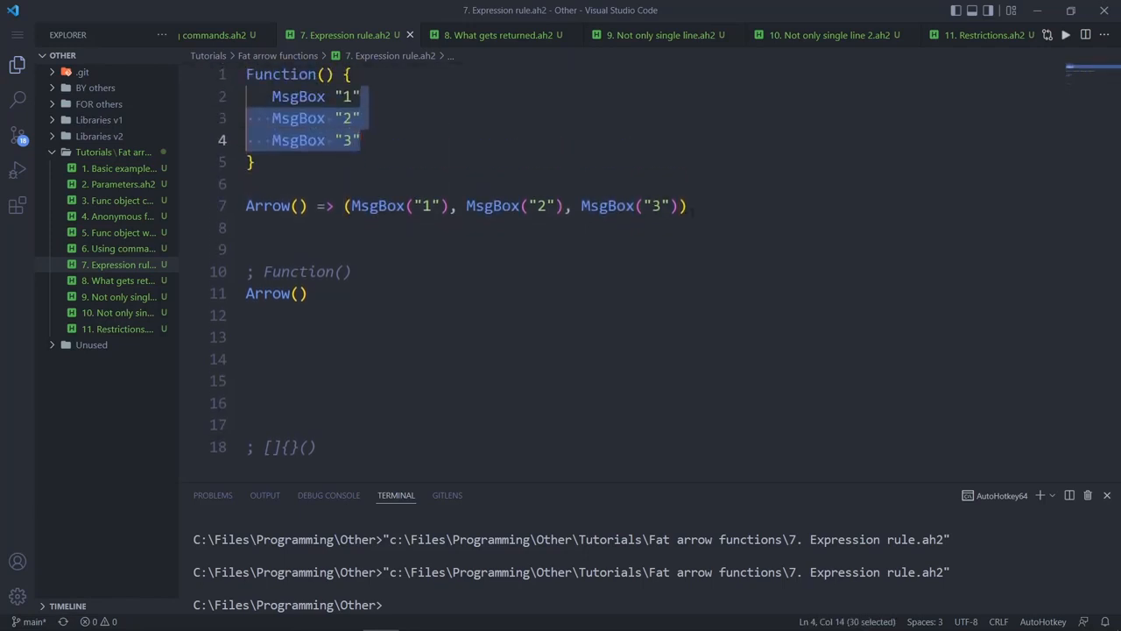
Run 8. What gets returned.ah2 to see result 2, then move on to 9. Not only single line.ah2
left_click(500, 35)
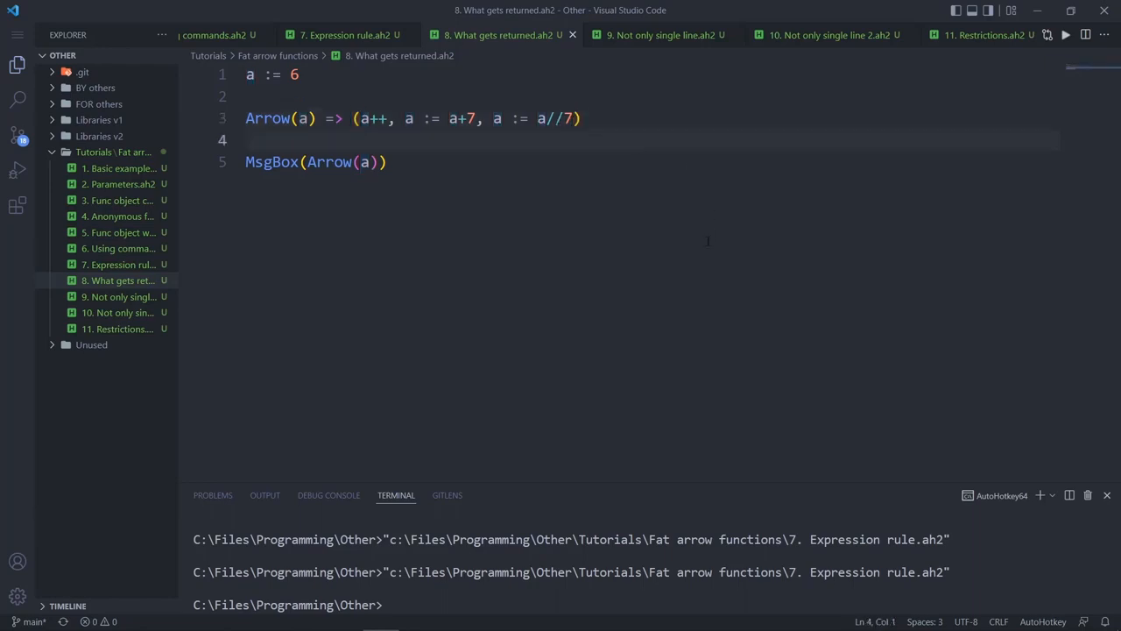
left_click(1065, 35)
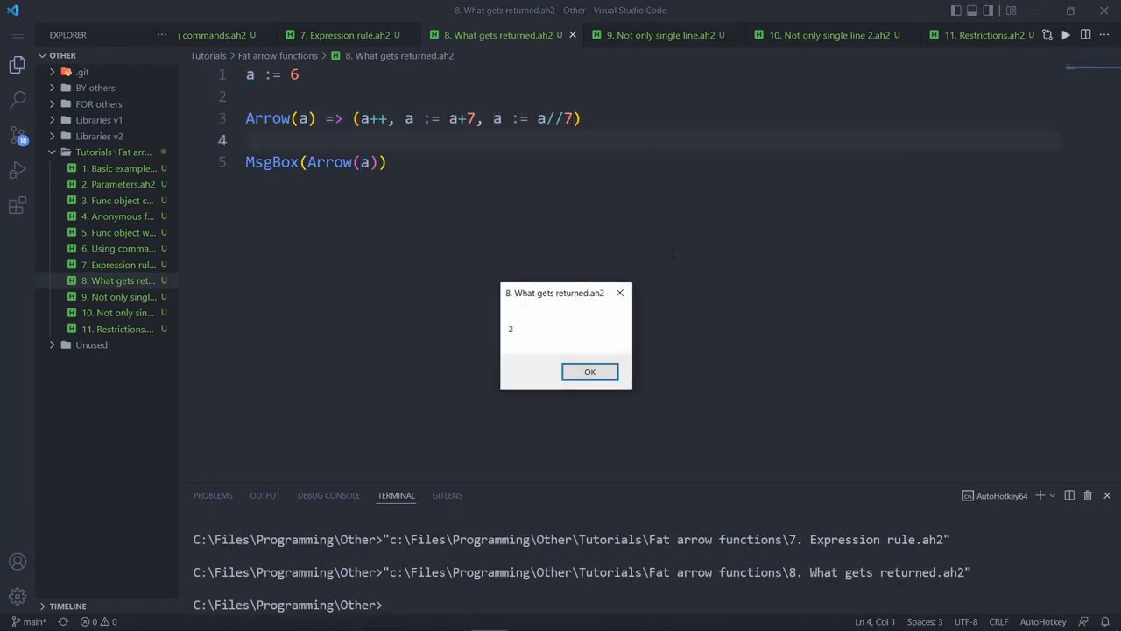
left_click(588, 371)
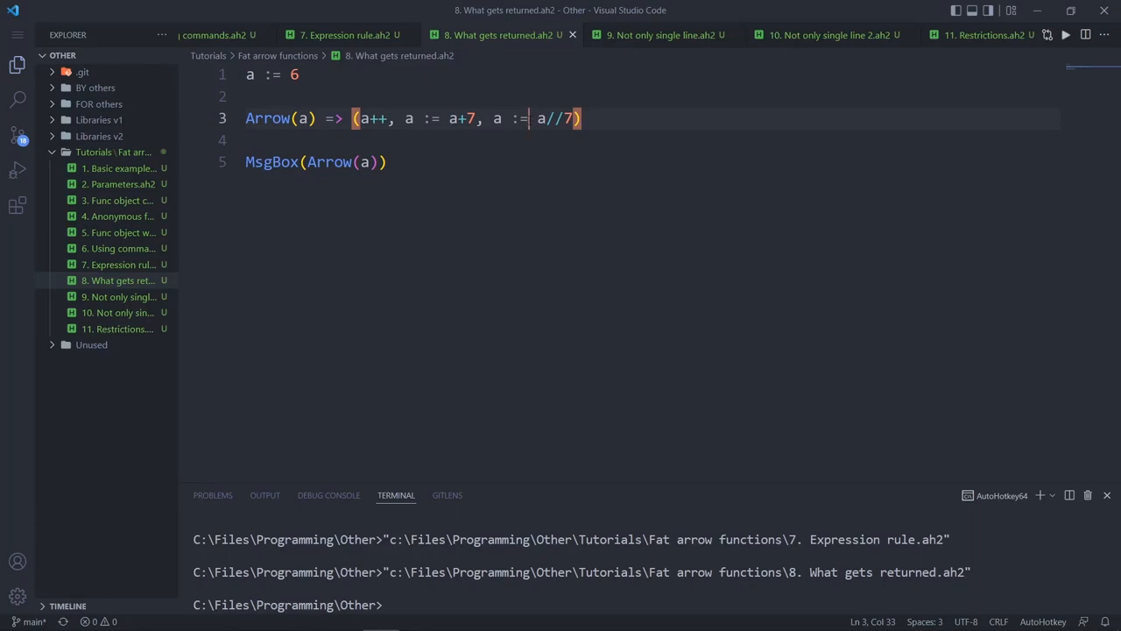
left_click(663, 35)
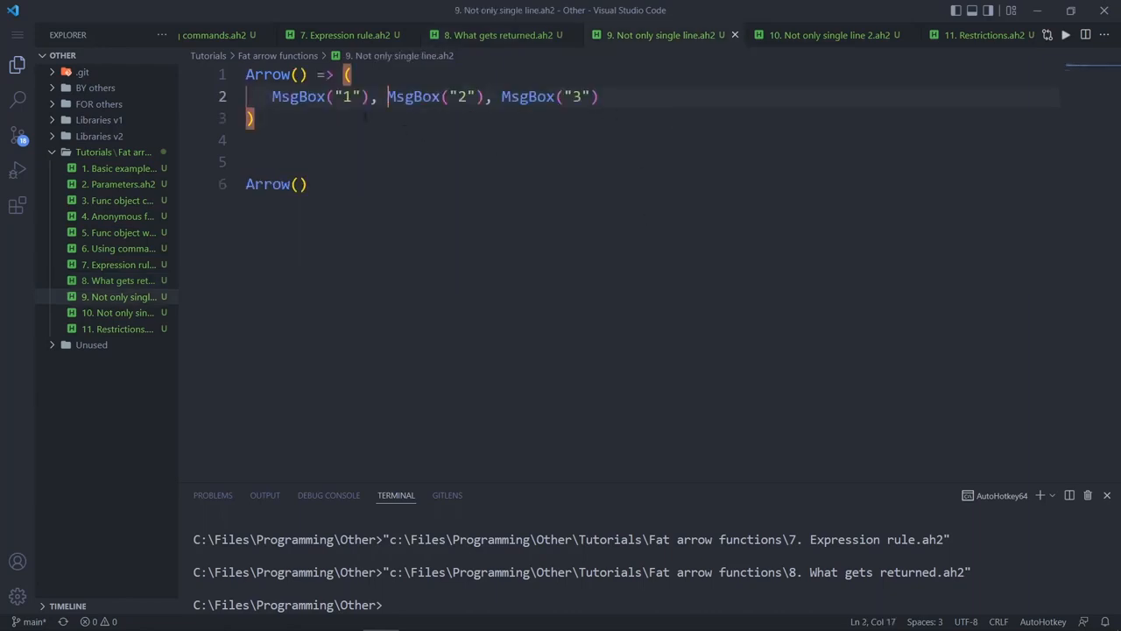
Revisit 7. Expression rule.ah2 briefly, then show 10. Not only single line 2.ah2 with its three MsgBox calls
left_click(347, 35)
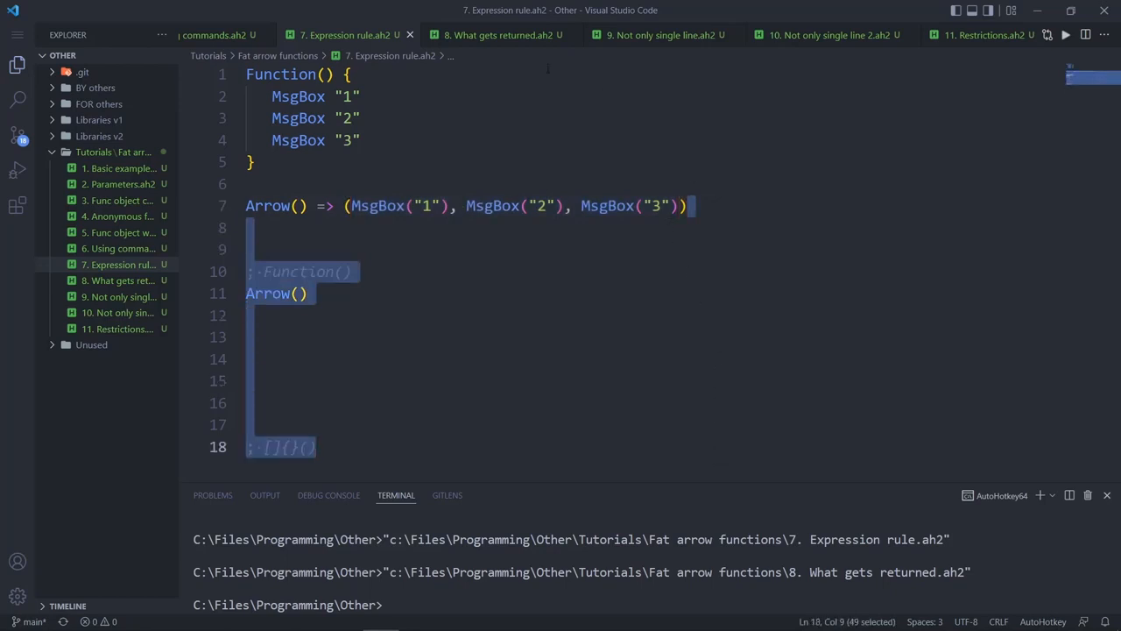
left_click(657, 35)
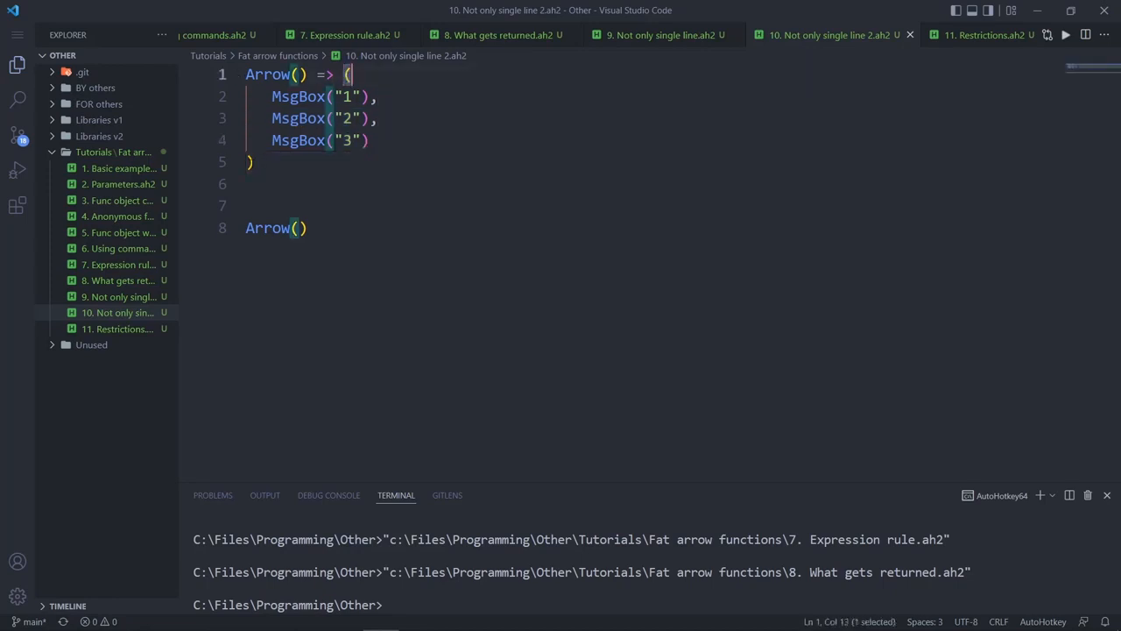
left_click(254, 161)
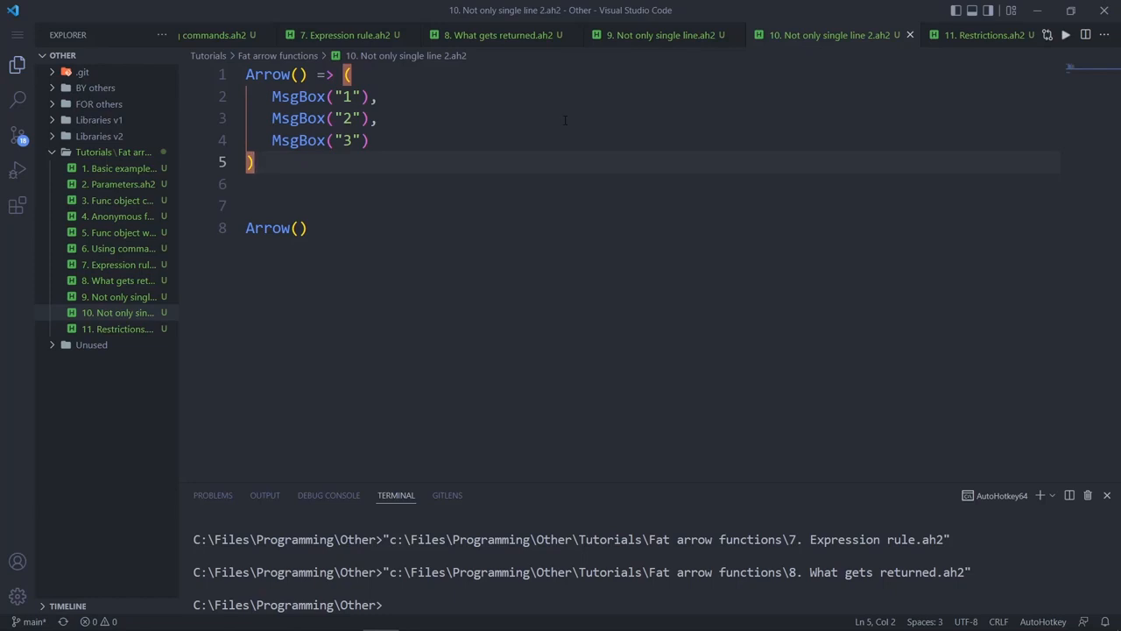
left_click_drag(351, 73, 249, 161)
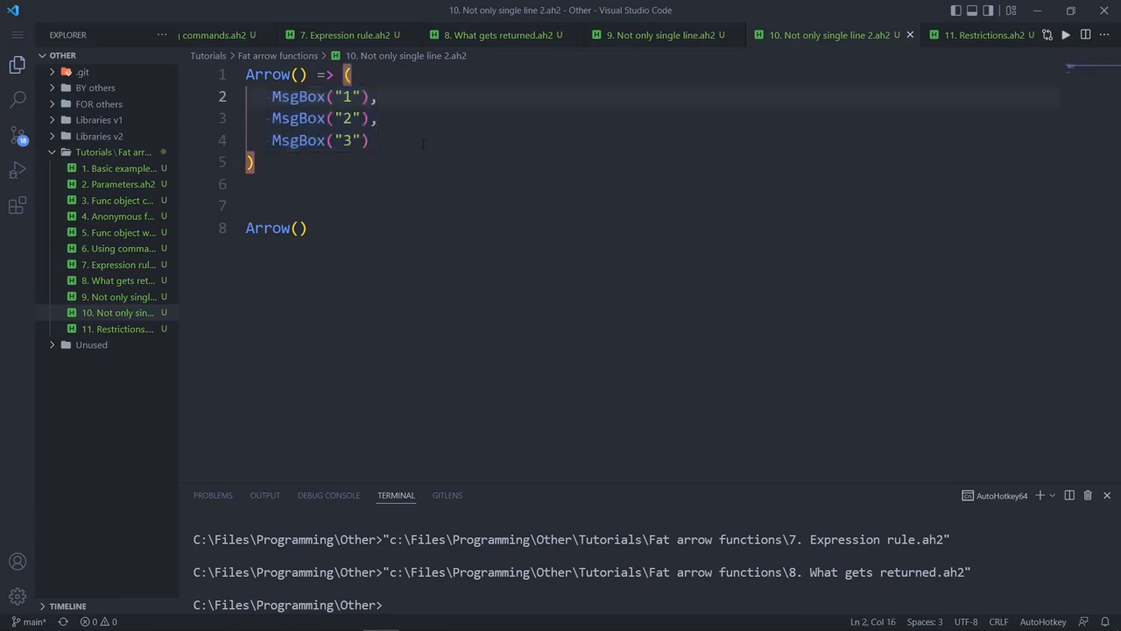
Run Not only single line 2 and acknowledge its first message boxes
left_click(1065, 35)
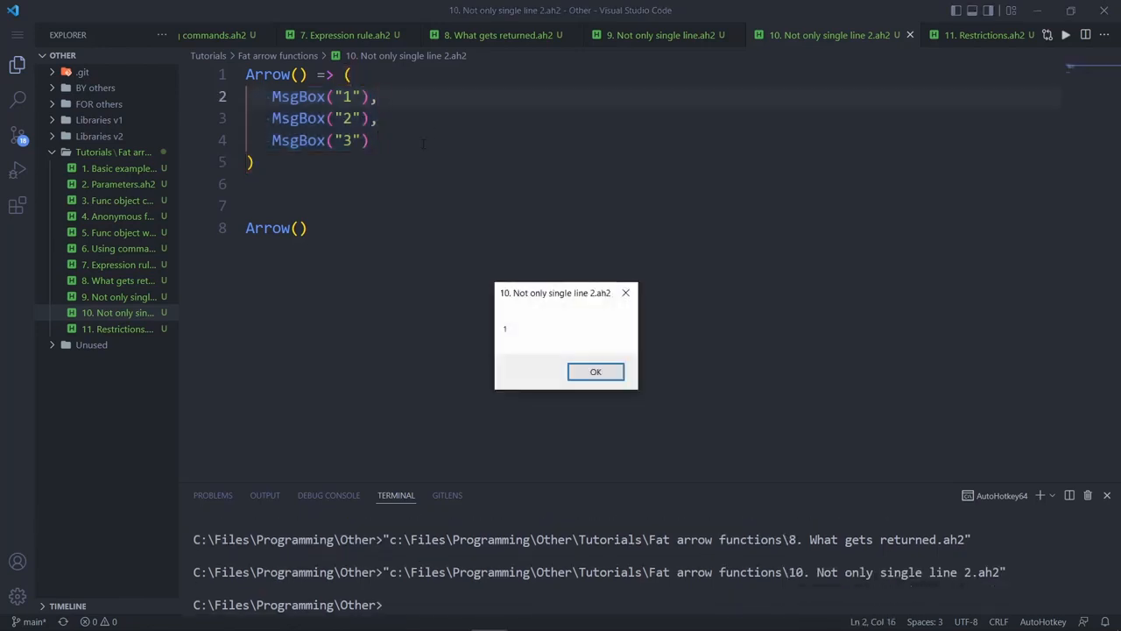
left_click(595, 371)
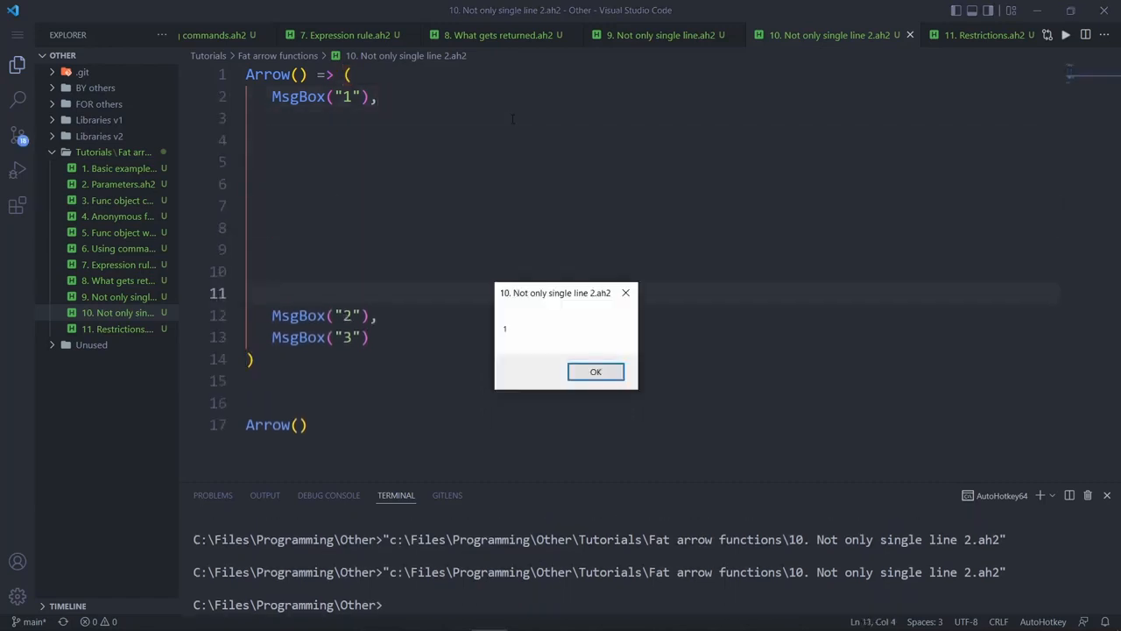
left_click(595, 371)
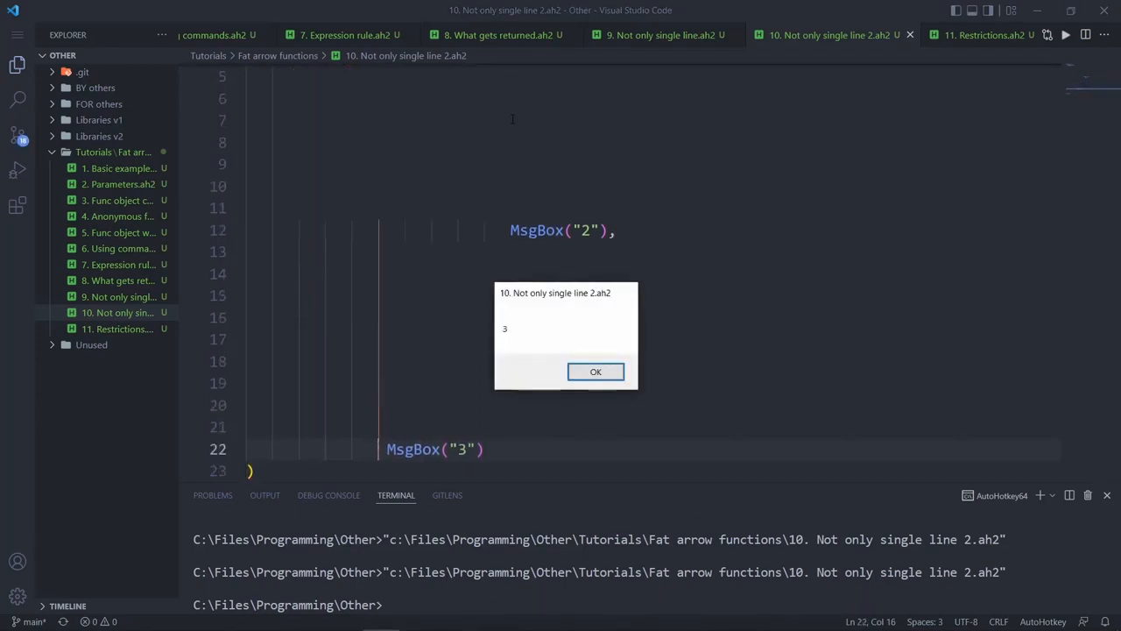
Acknowledge message 3 and scroll through the spread-out MsgBox lines before undoing the spacing
left_click(596, 371)
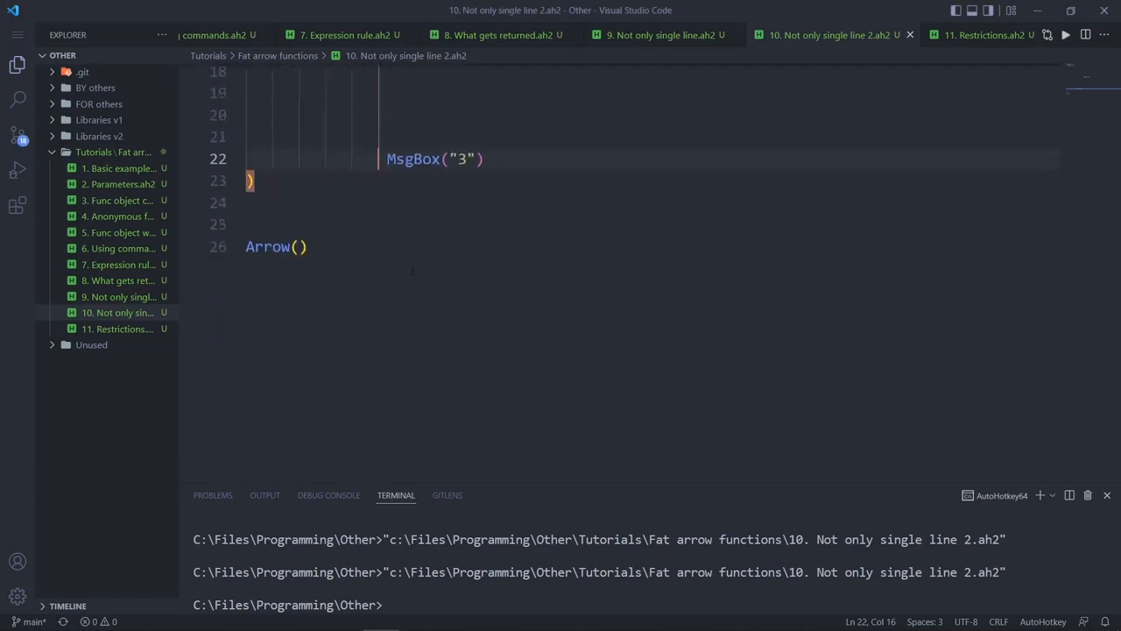
scroll("down", 3)
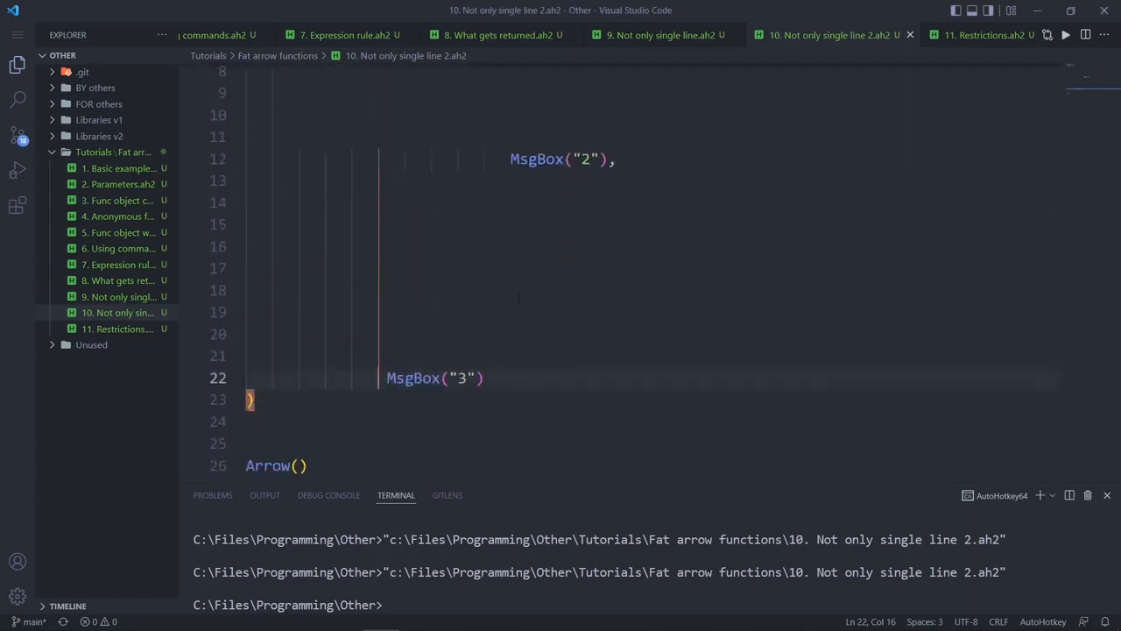
scroll("up", 3)
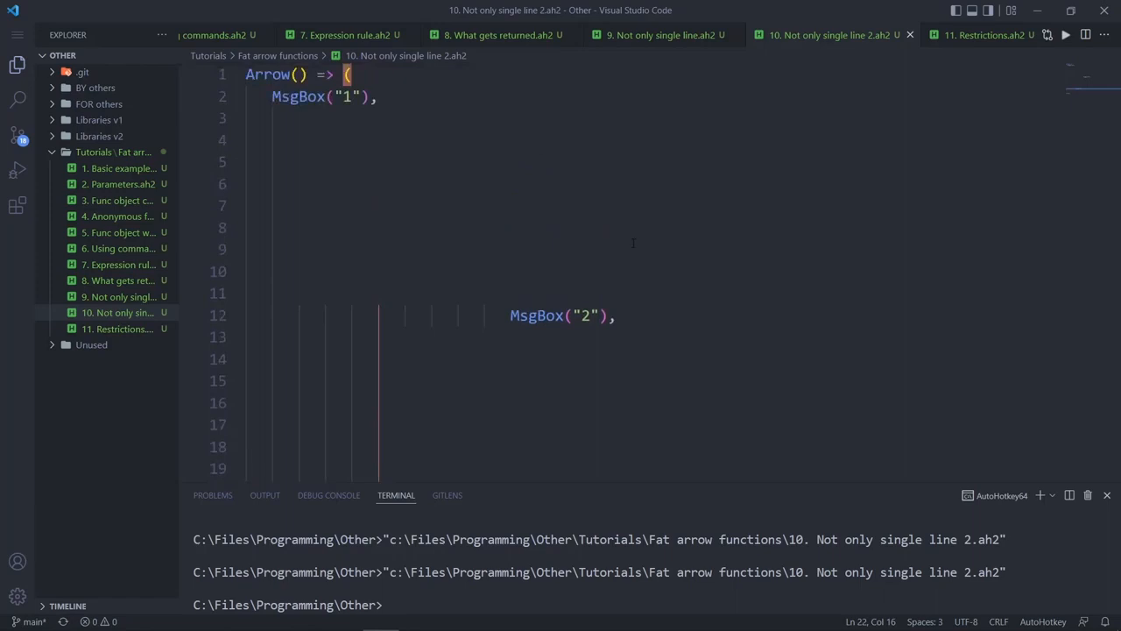
scroll("down", 3)
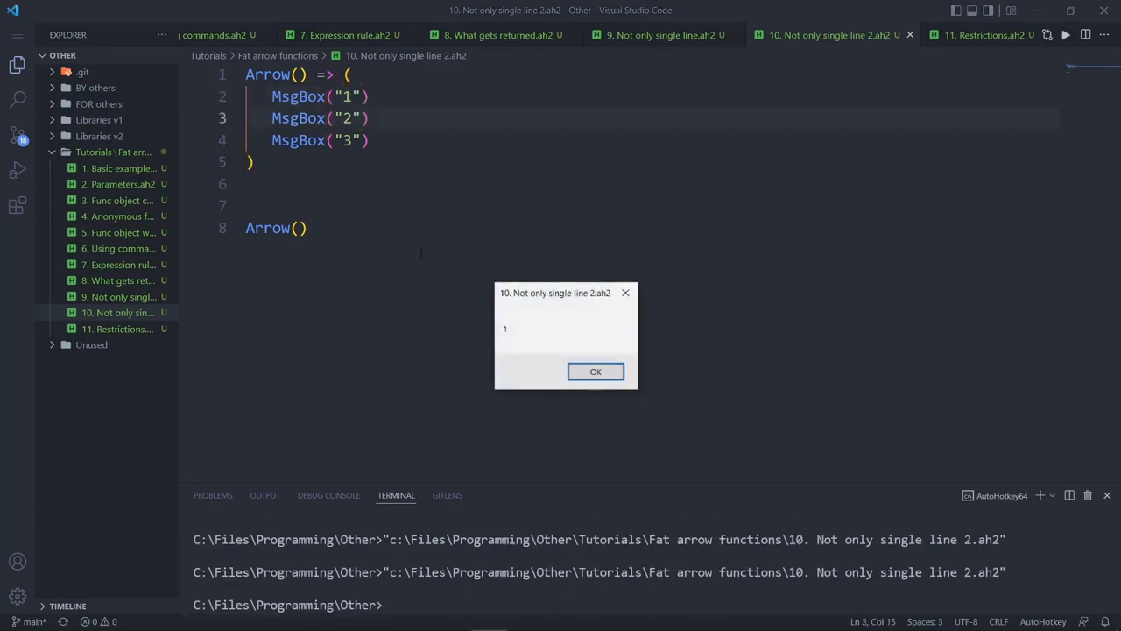
Acknowledge message 1 so the trailing comma after MsgBox("2") can be restored
left_click(595, 372)
type(",")
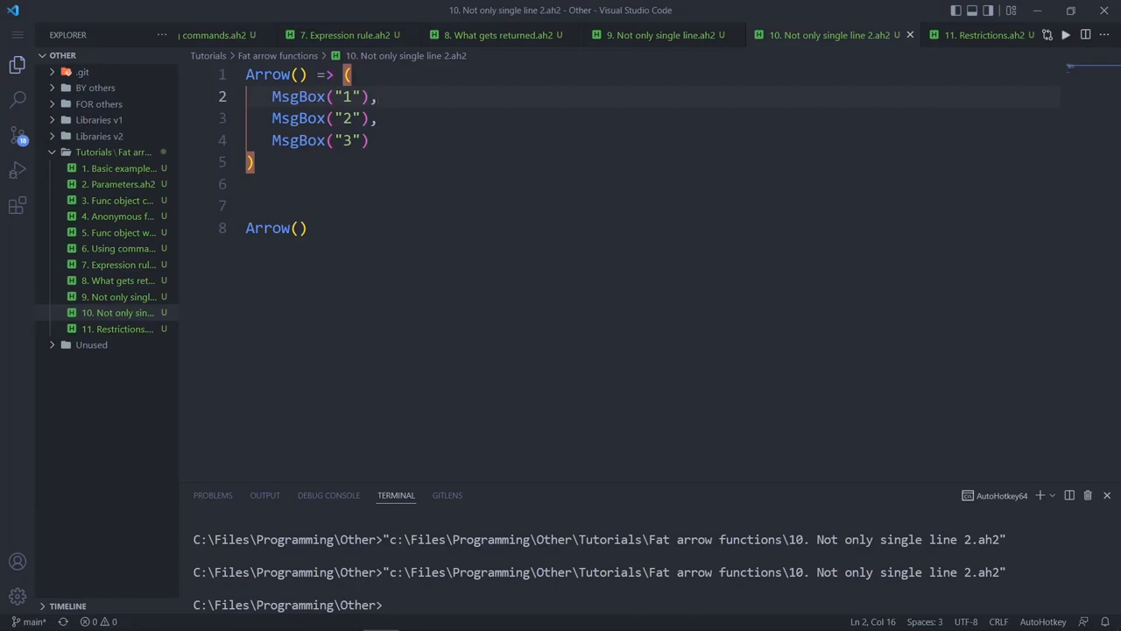
Replace the leftover lines below the Arrow definition with a bare "(){" block and brackets
left_click(348, 74)
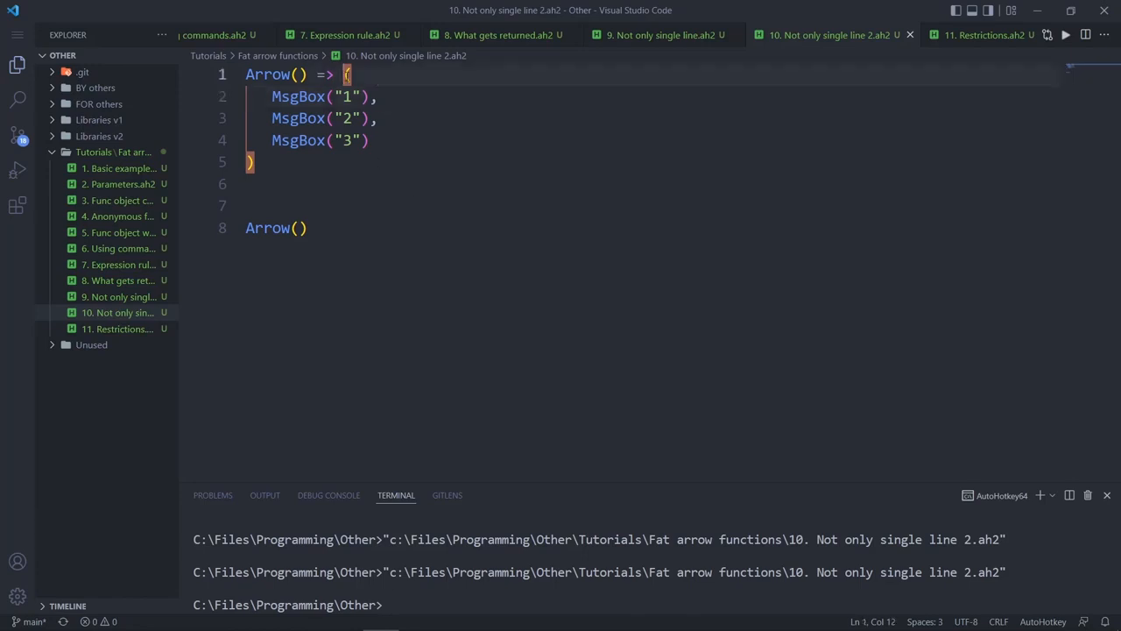
left_click_drag(345, 73, 252, 161)
type("(")
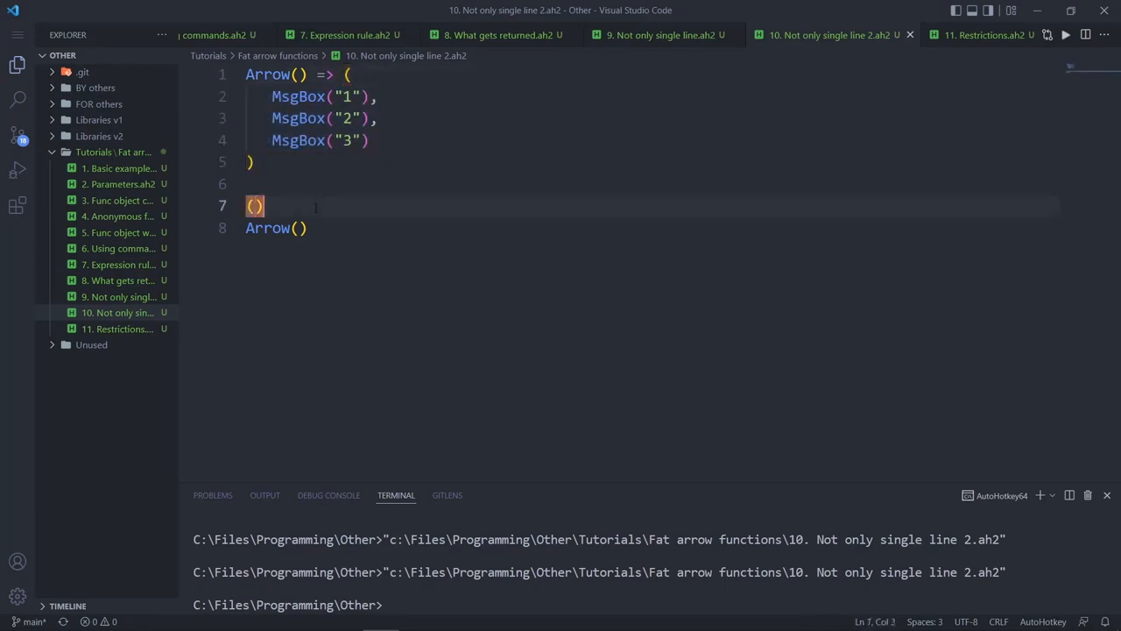
type("{")
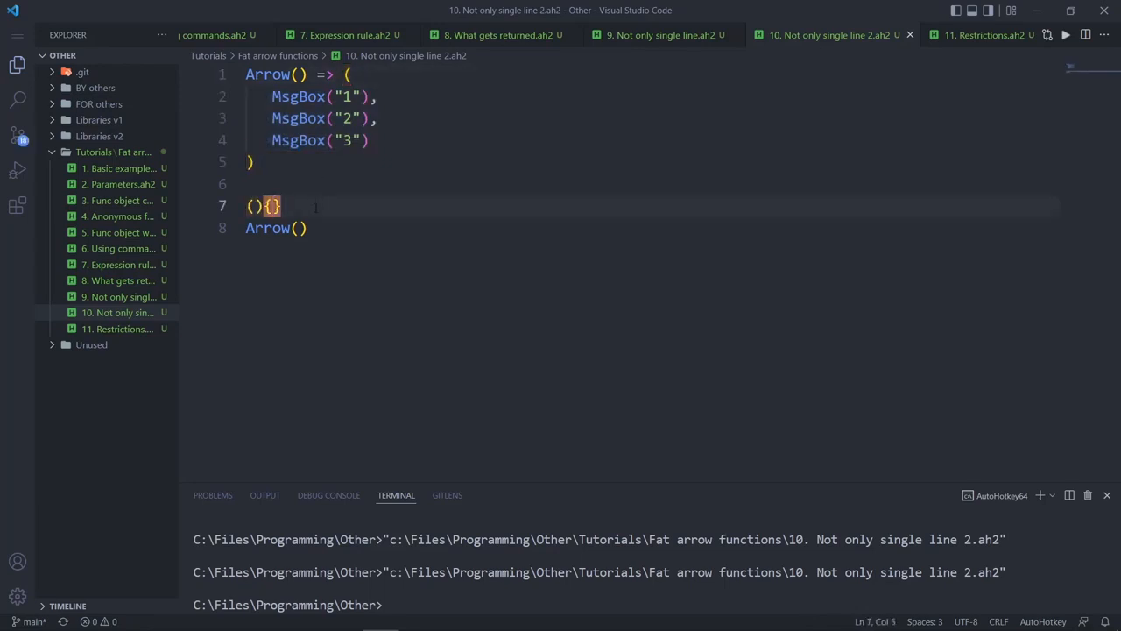
type("[]")
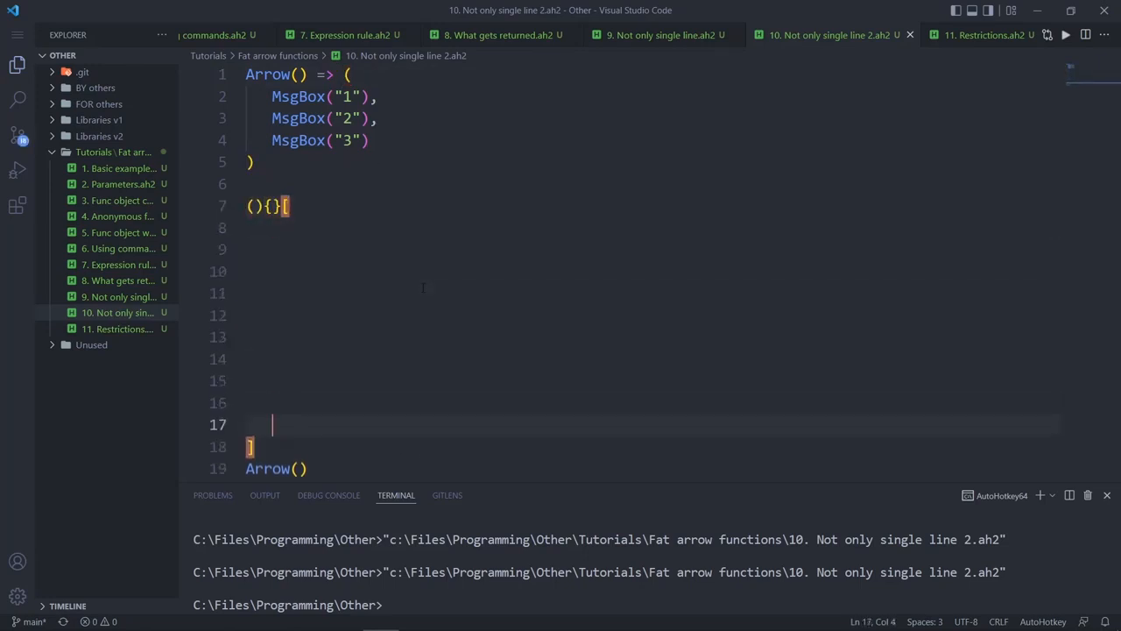
mouse_move(464, 277)
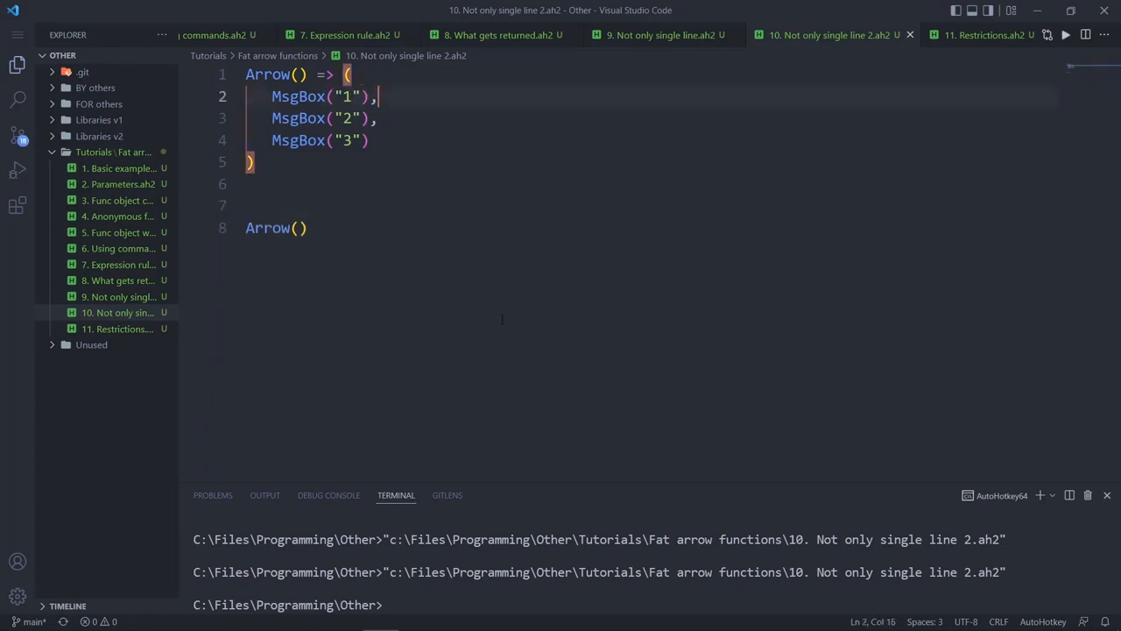
Show 11. Restrictions.ah2, highlighting its for loop line and the Loop keyword in the comment list
left_click(967, 35)
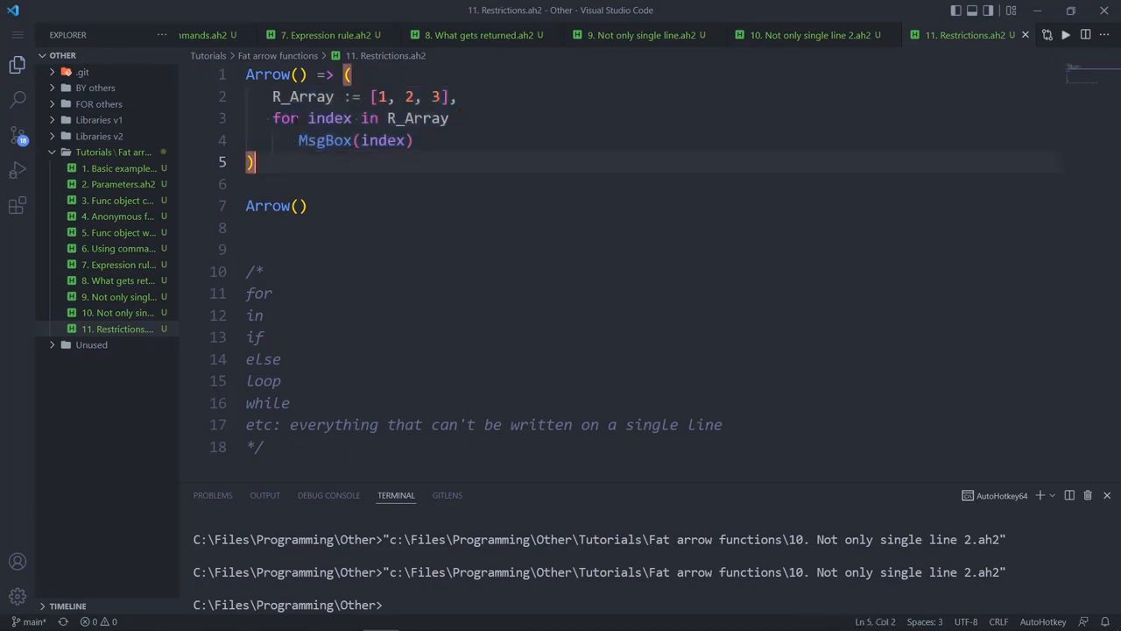
double_click(284, 118)
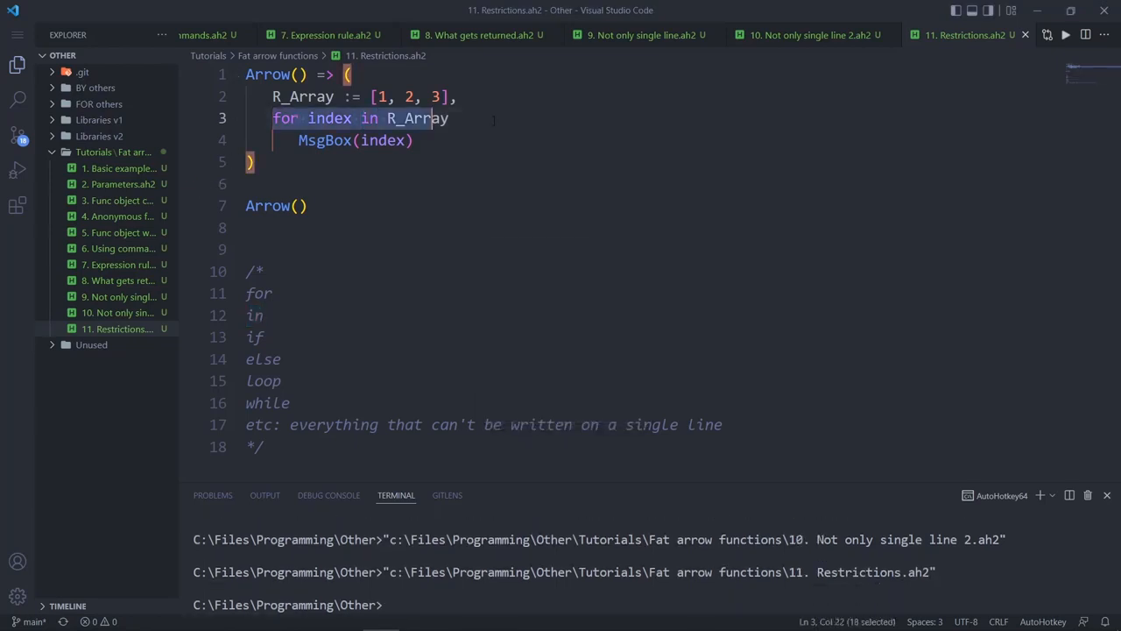
left_click(262, 228)
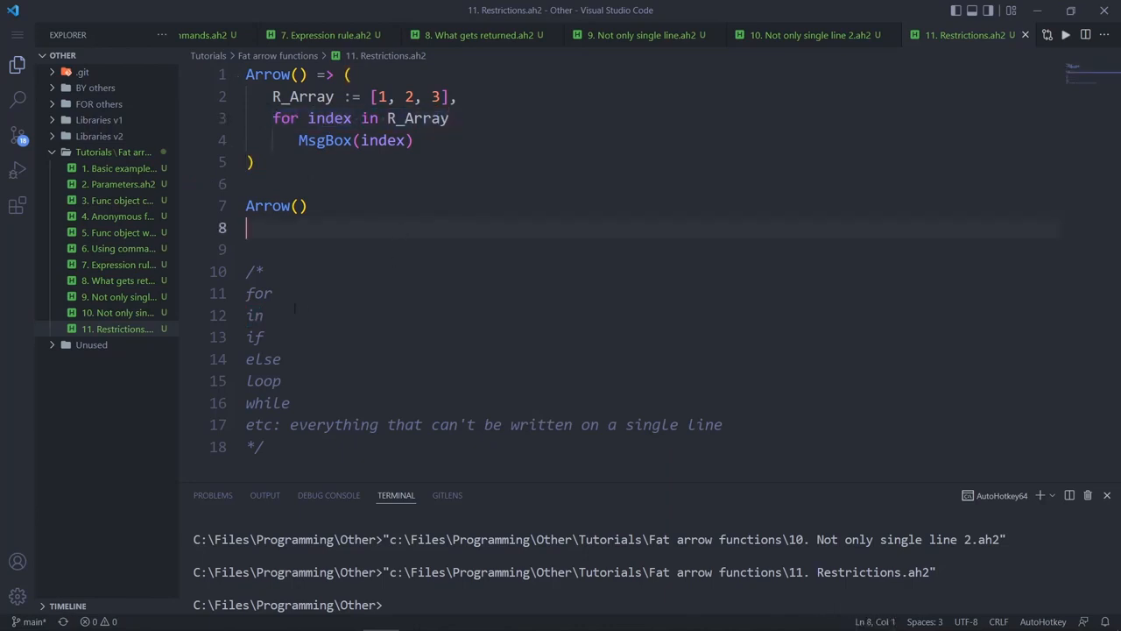
left_click(284, 381)
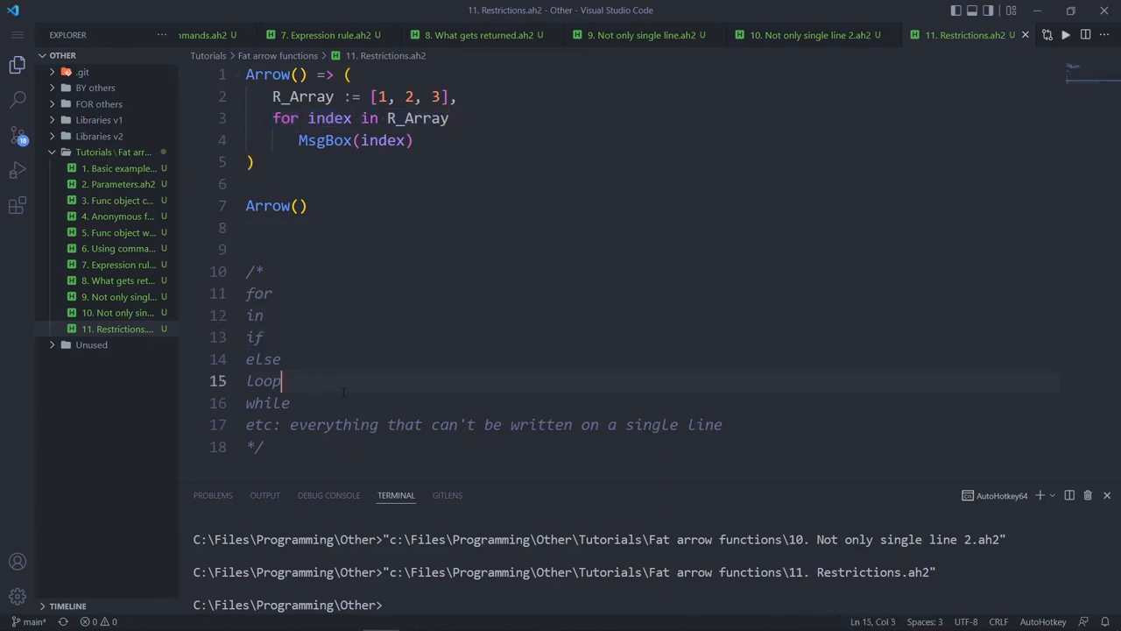
double_click(266, 403)
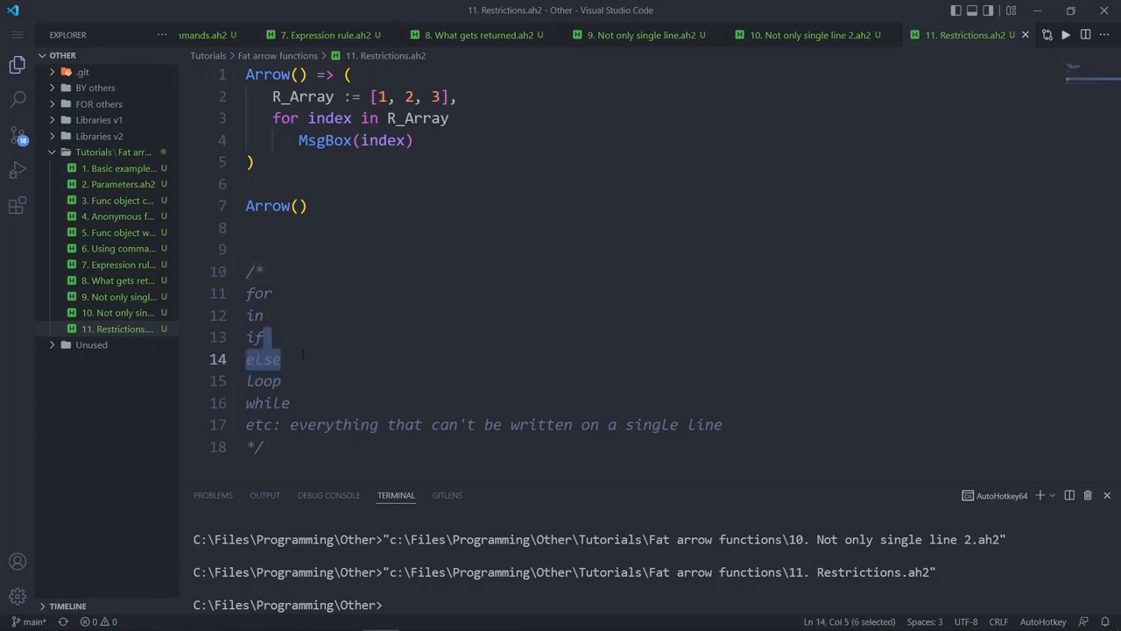
Highlight if and else in the keyword list and sketch an if/else example below the comment
left_click(263, 336)
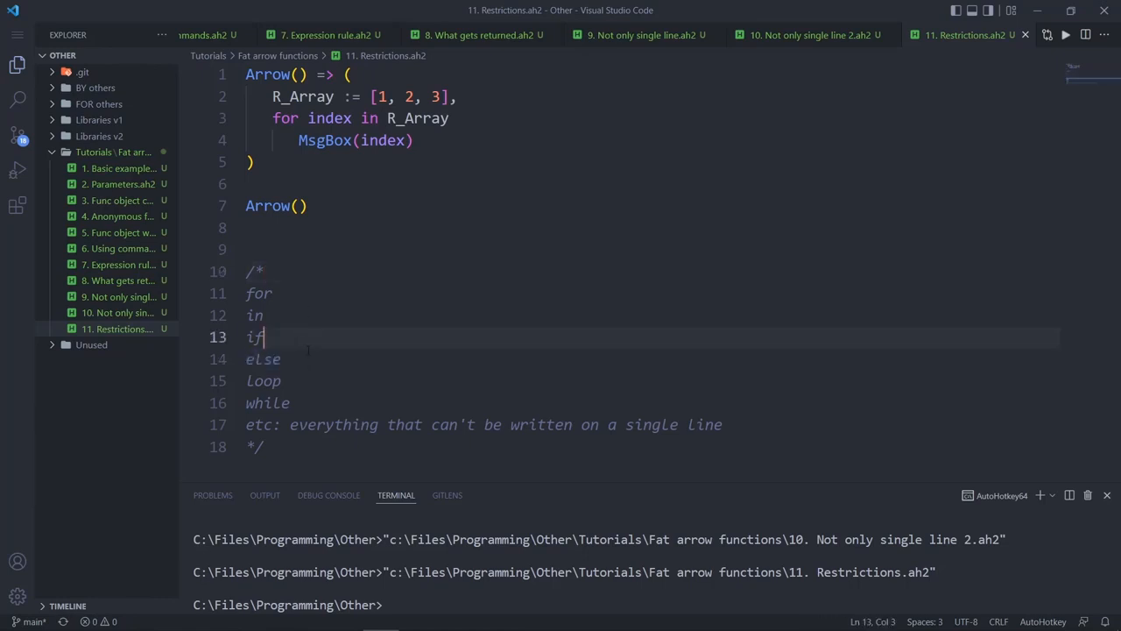
double_click(263, 360)
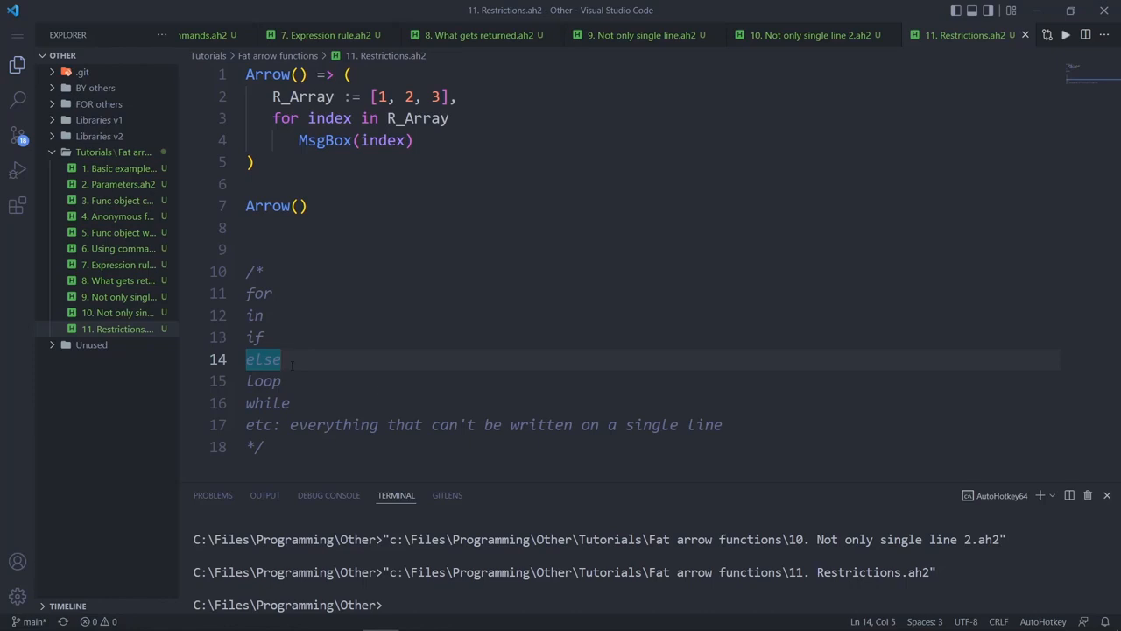
scroll("down", 3)
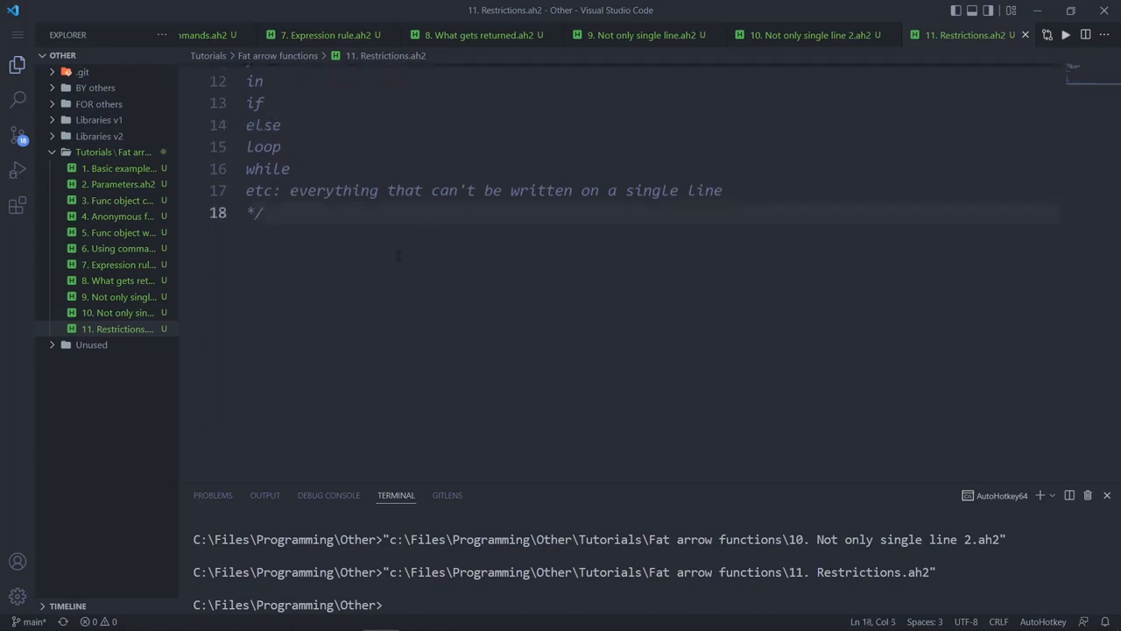
type("if")
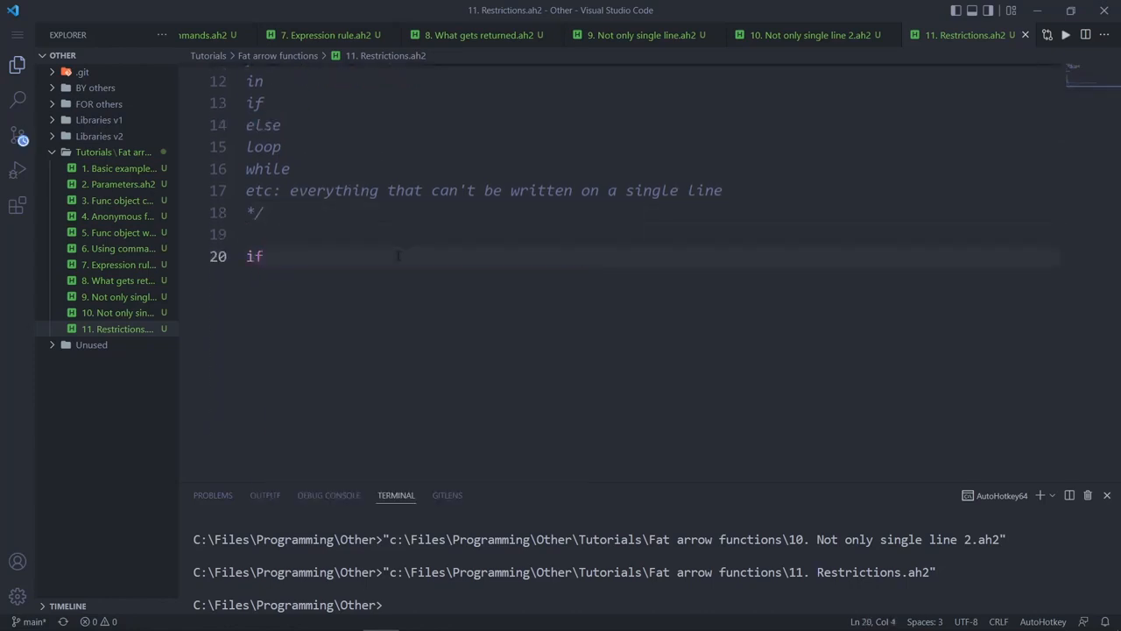
key("Enter")
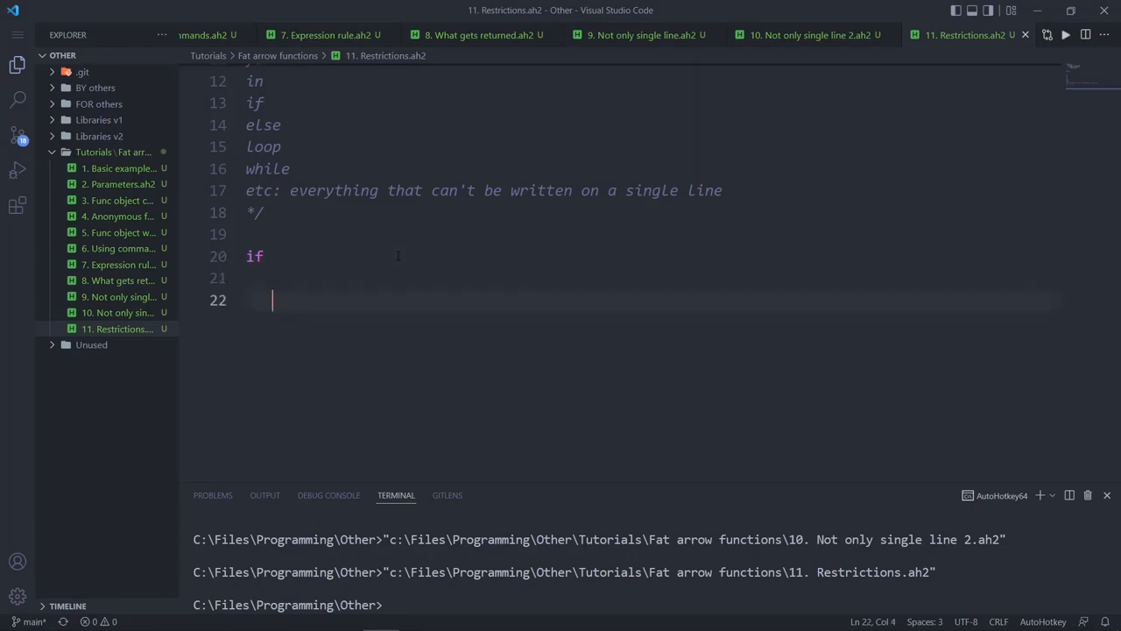
type("else")
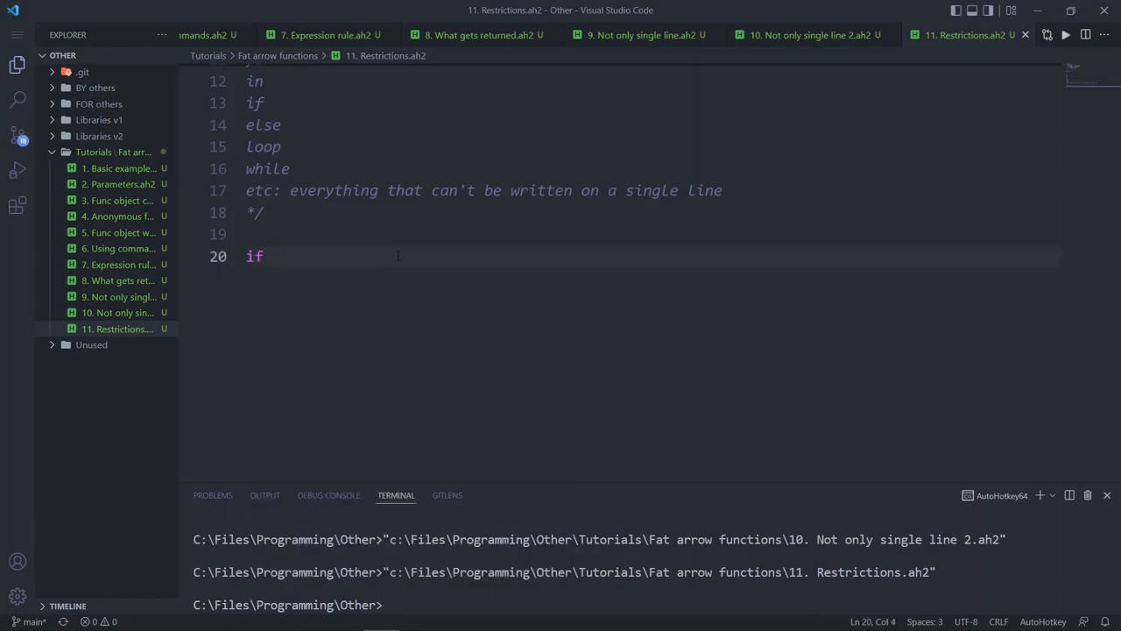
key("BackSpace")
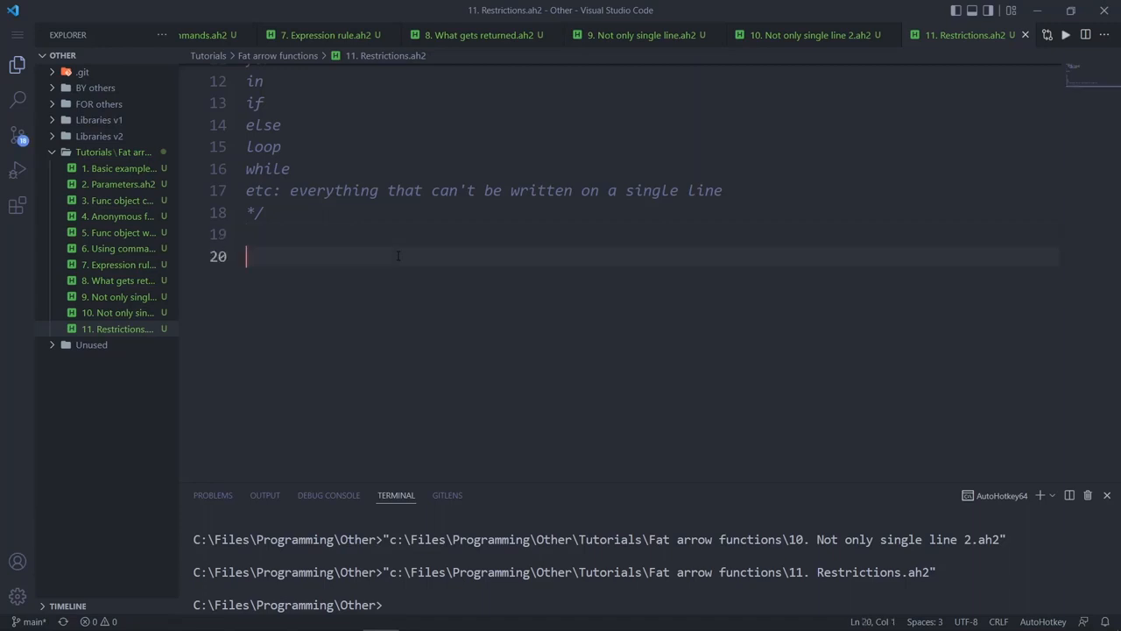
Rewrite the example as the ternary (ifThis ? doThis() : DoThat())
type("(")
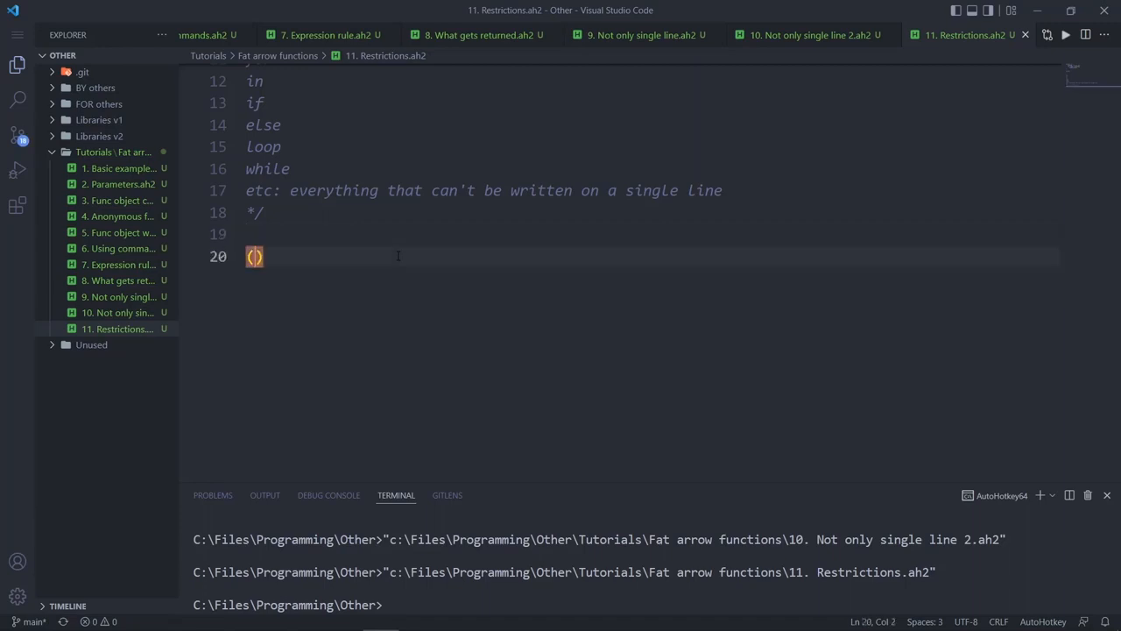
type("ifThis ?")
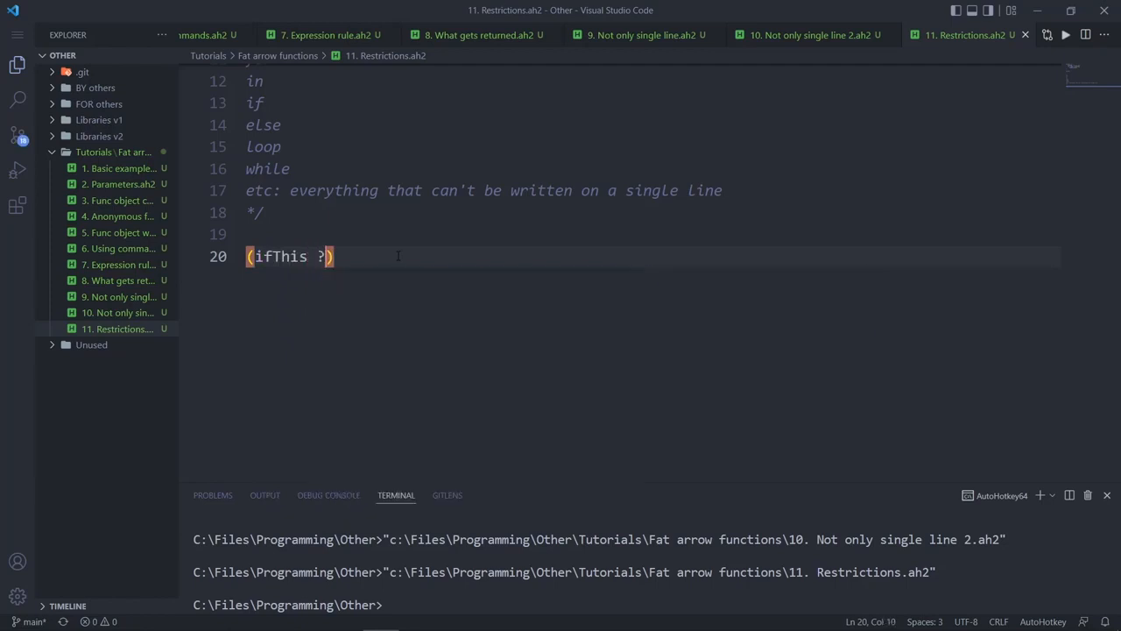
type("doThis()")
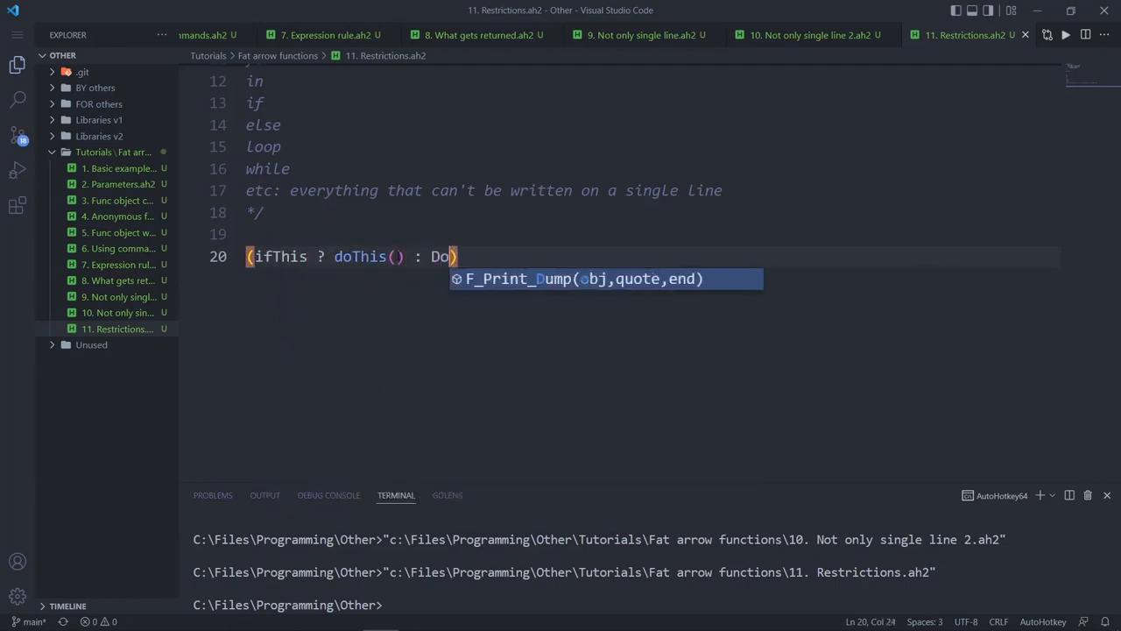
type("That()")
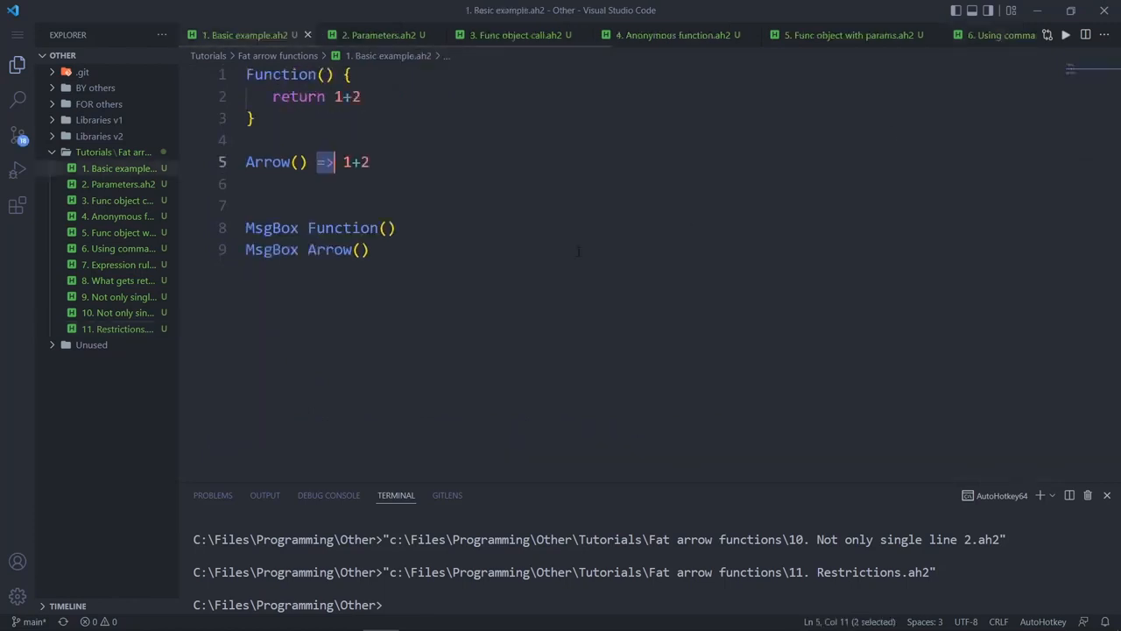
Return to 11. Restrictions.ah2 and point out the keyword comment and the Arrow() call
left_click(963, 35)
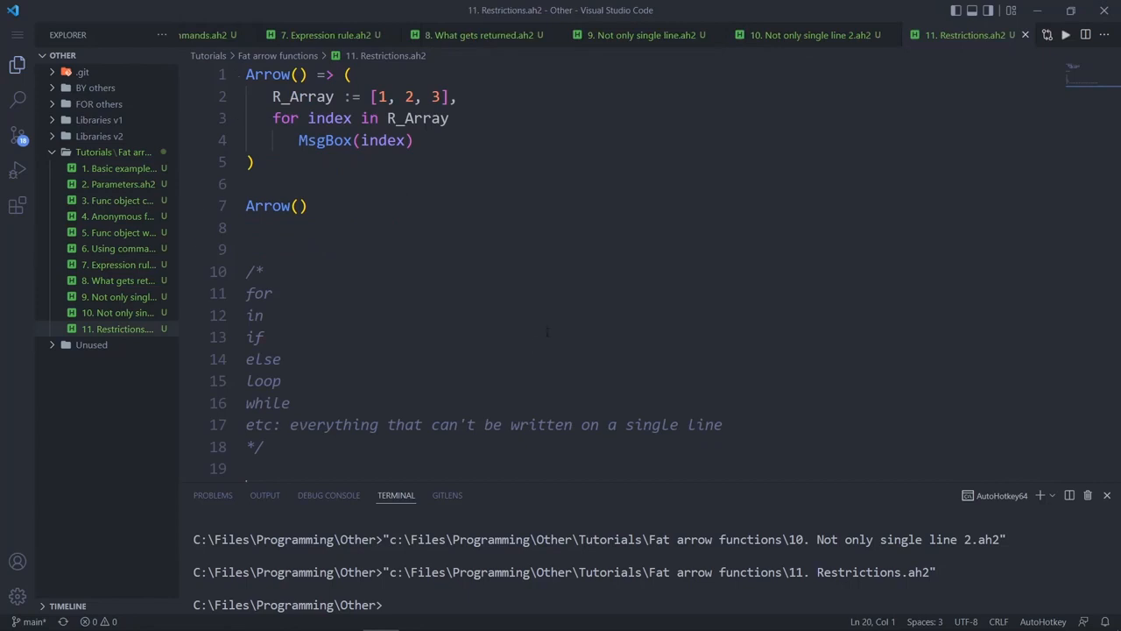
mouse_move(564, 283)
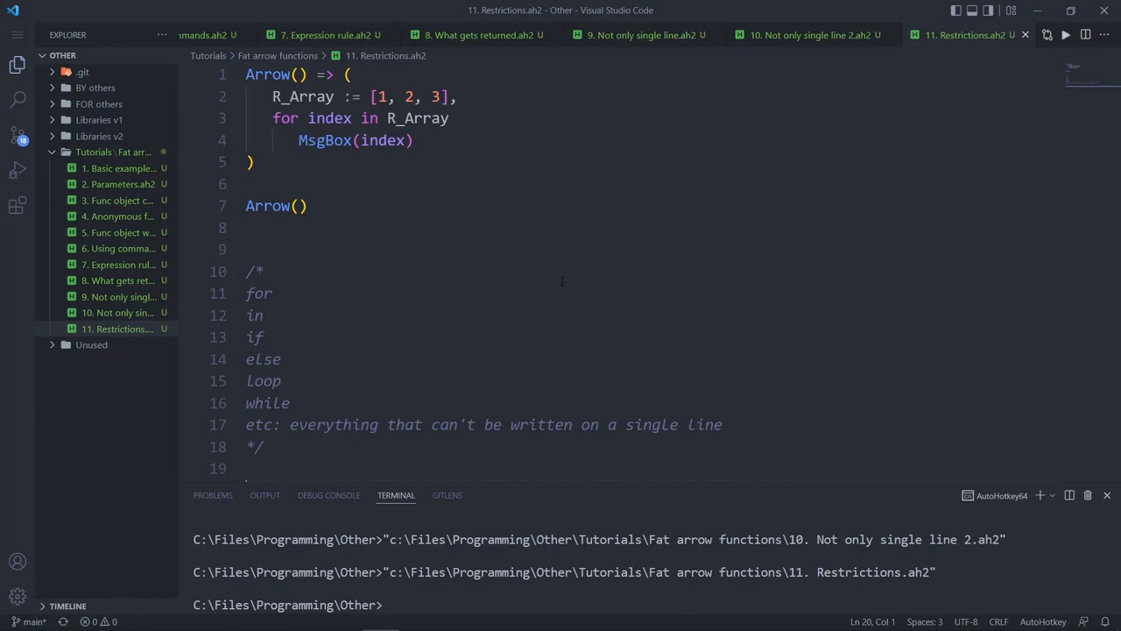
left_click(263, 270)
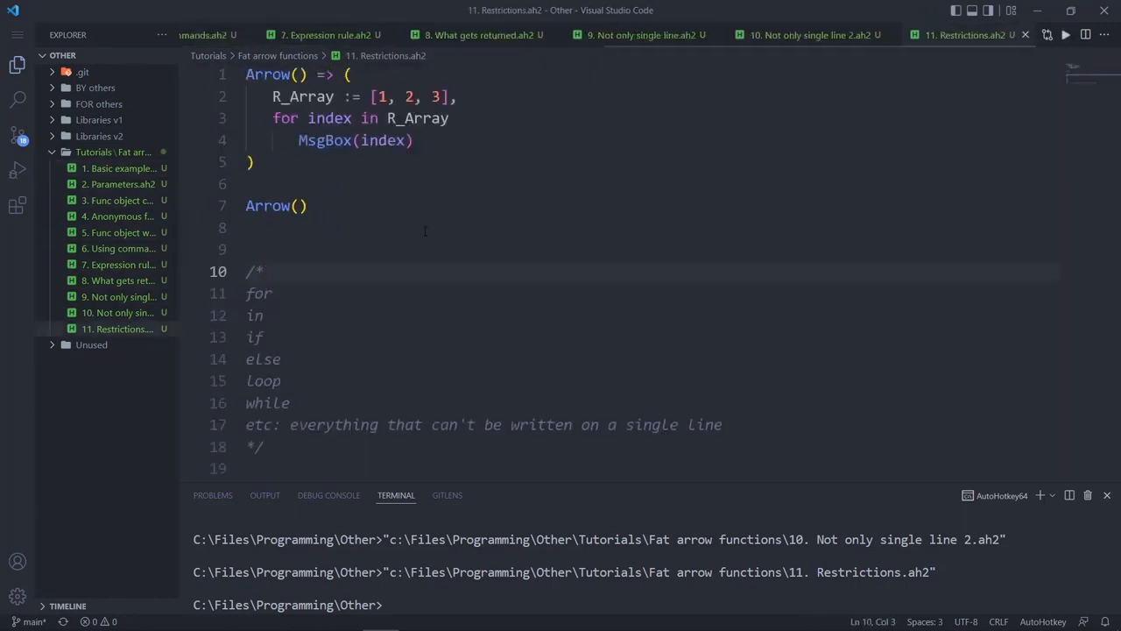
left_click(263, 271)
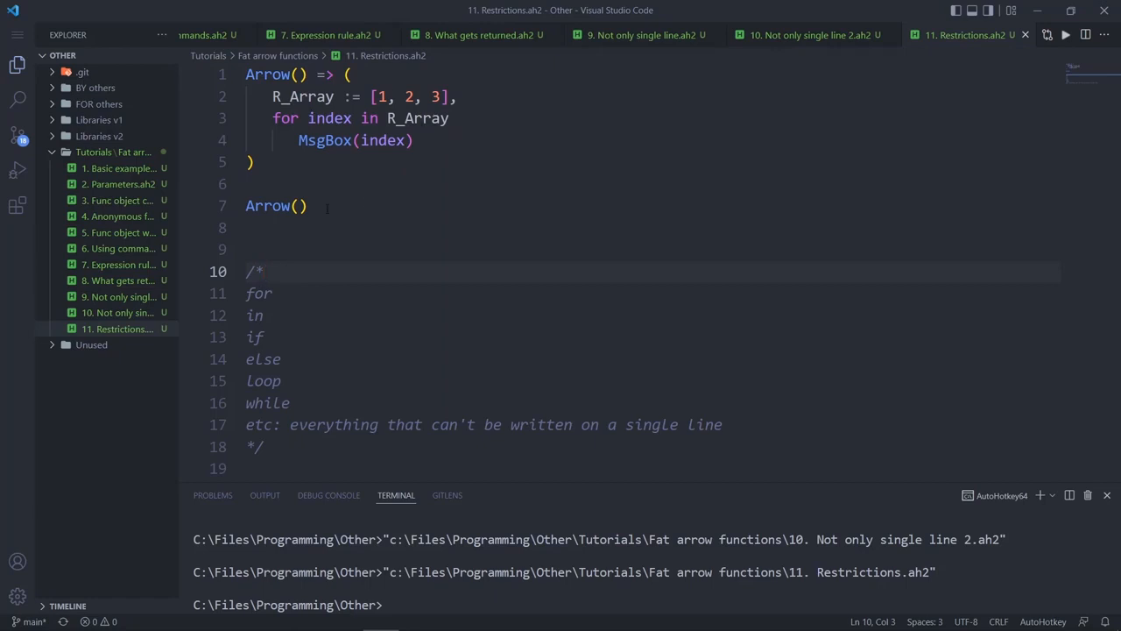
left_click(298, 205)
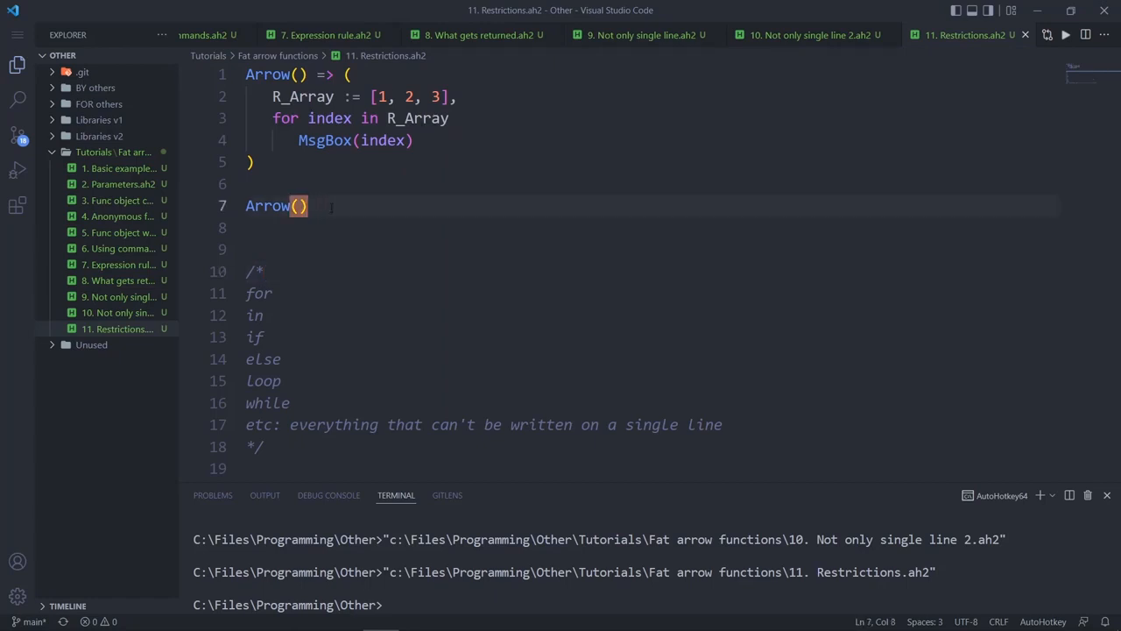